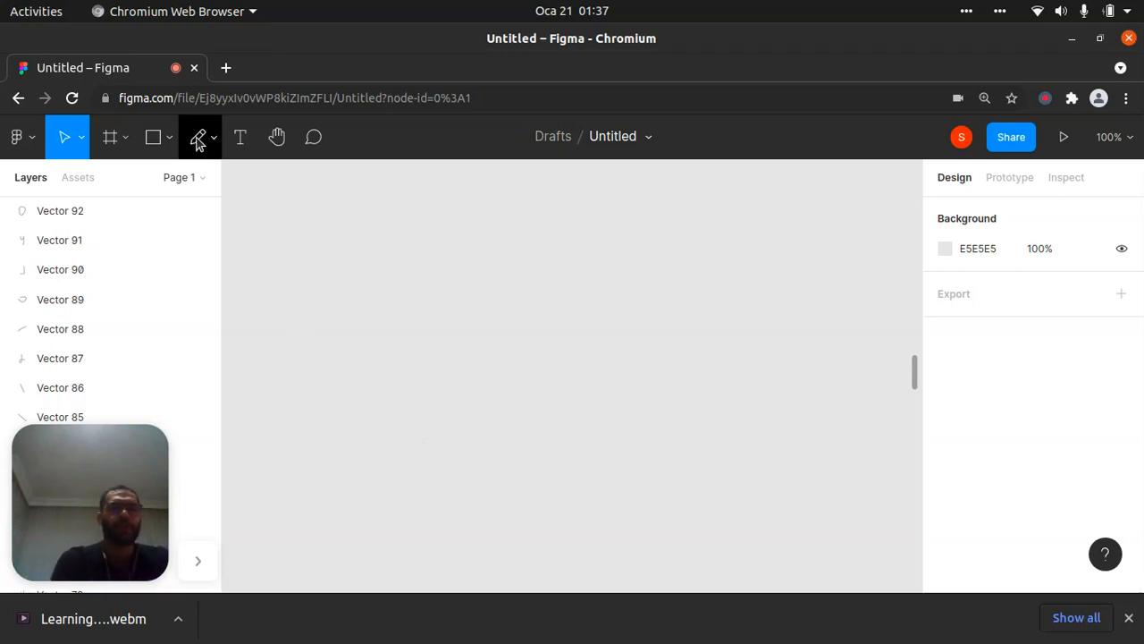
Sketch a blue test し stroke with the Pencil, then undo it
{"action": "left_click", "coordinate": [199, 136]}
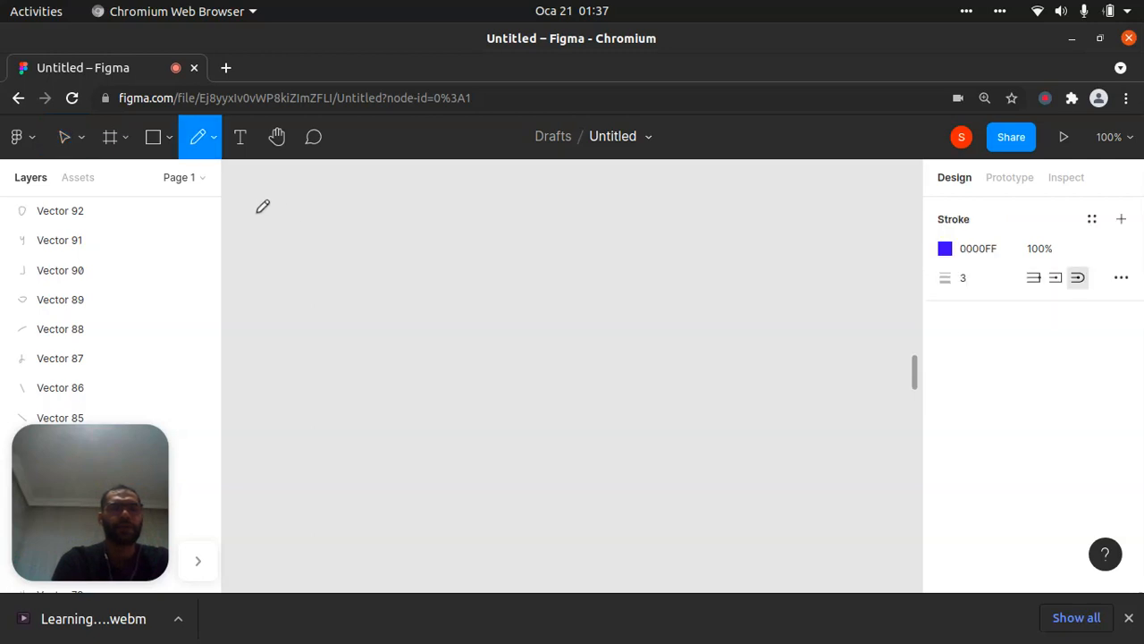
{"action": "left_click_drag", "start_coordinate": [257, 197], "coordinate": [353, 308]}
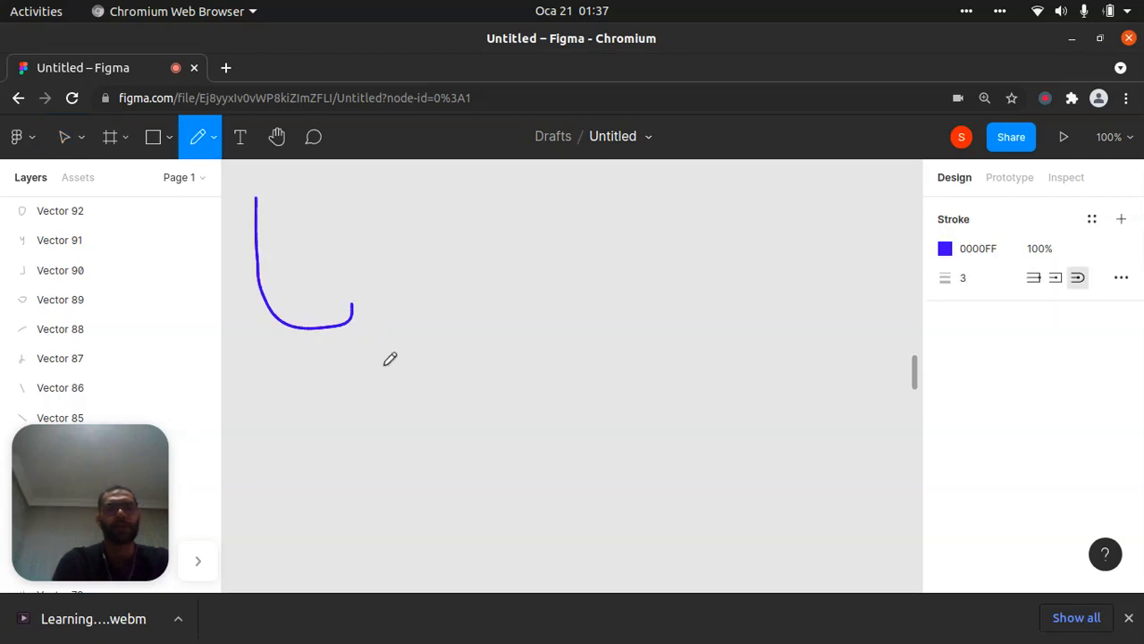
{"action": "key", "text": "ctrl+z"}
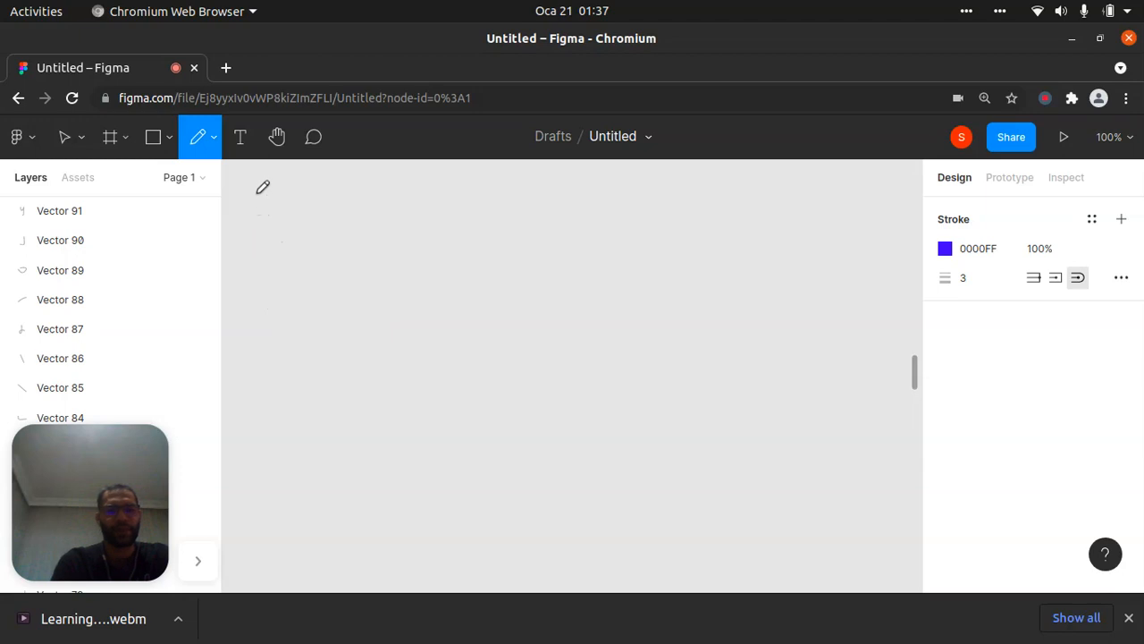
Handwrite し with a small ゃ at top left and 'Sha' beneath
{"action": "left_click_drag", "start_coordinate": [259, 192], "coordinate": [328, 303]}
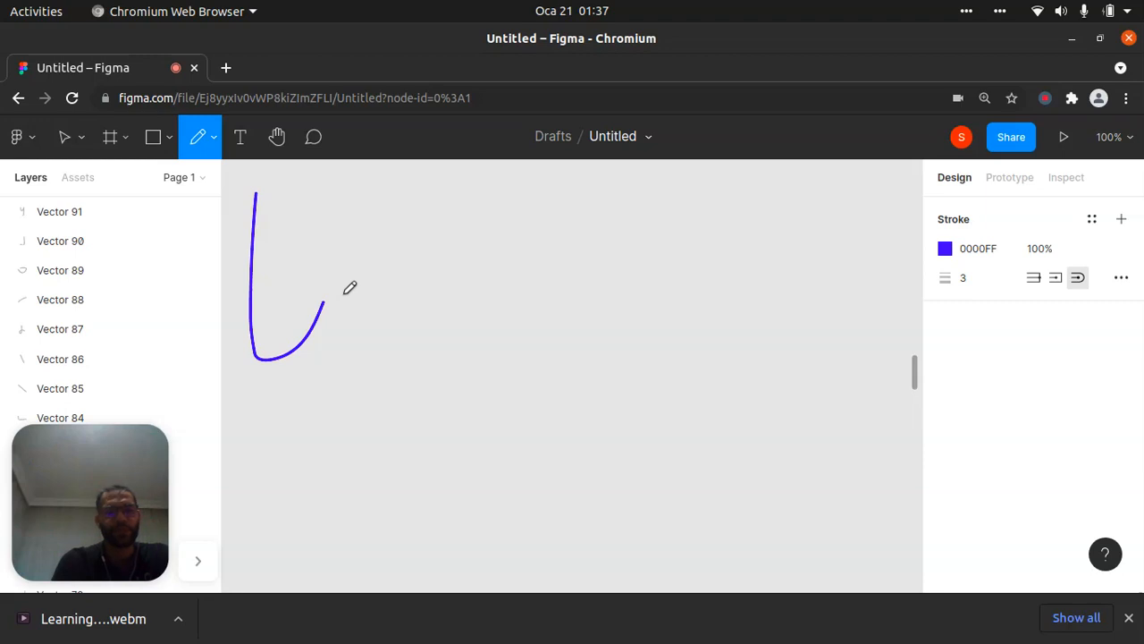
{"action": "left_click_drag", "start_coordinate": [346, 289], "coordinate": [390, 391]}
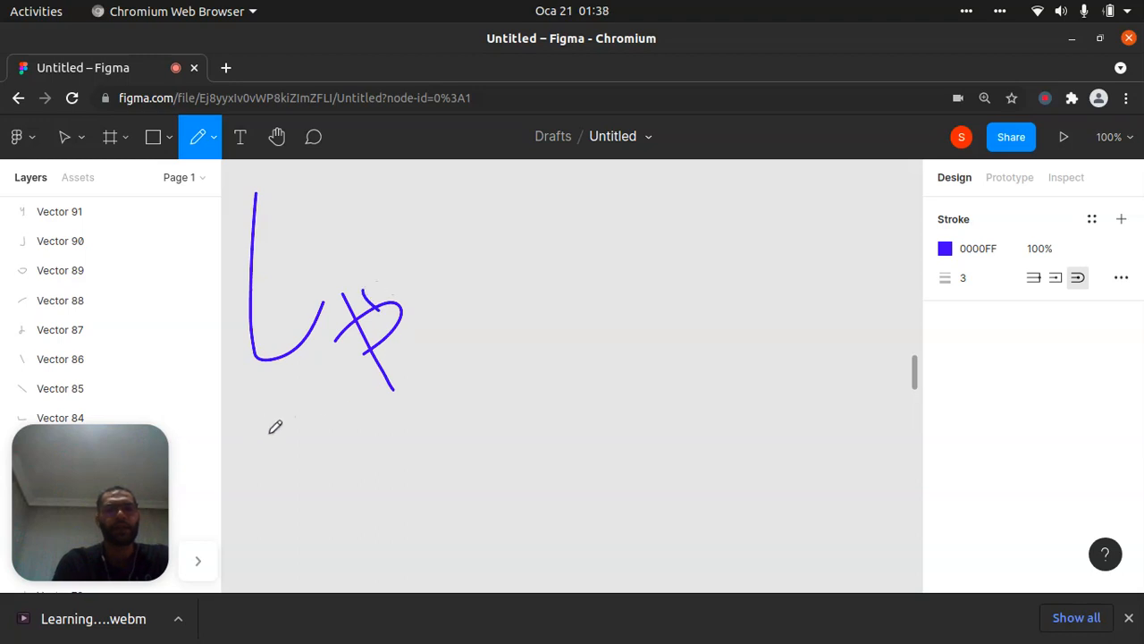
{"action": "mouse_move", "coordinate": [283, 414]}
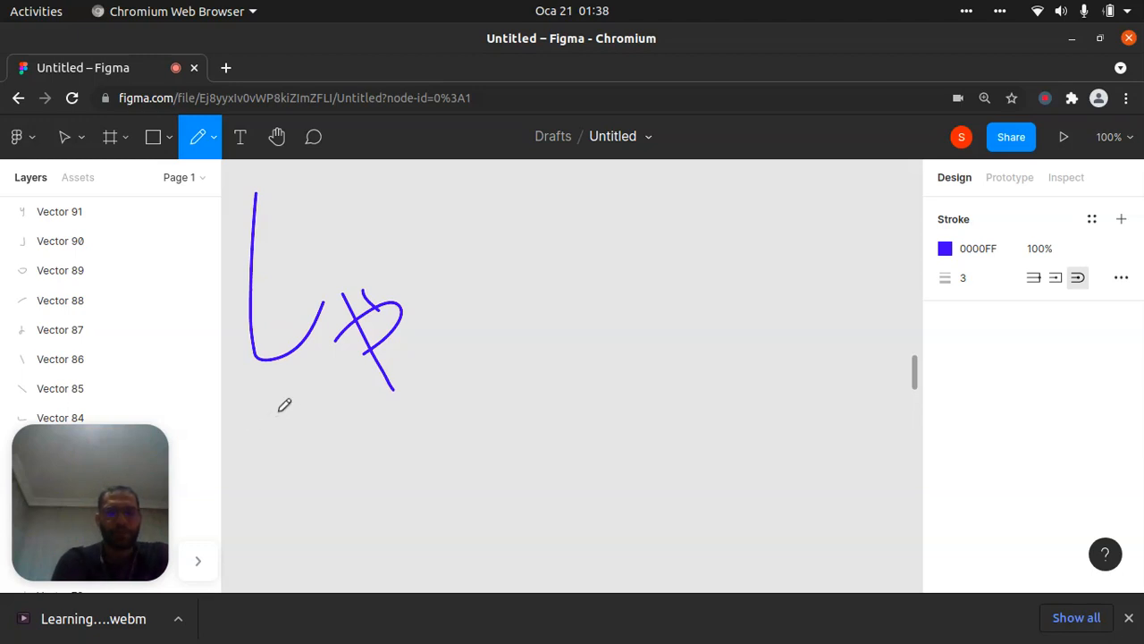
{"action": "left_click_drag", "start_coordinate": [281, 411], "coordinate": [268, 487]}
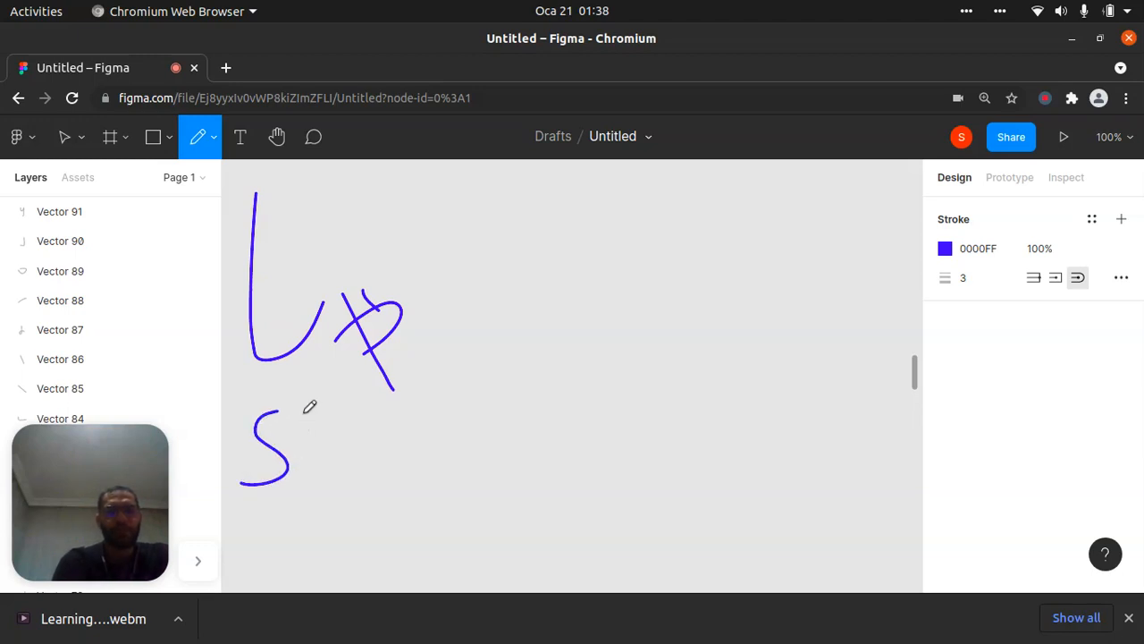
{"action": "left_click_drag", "start_coordinate": [294, 412], "coordinate": [312, 483]}
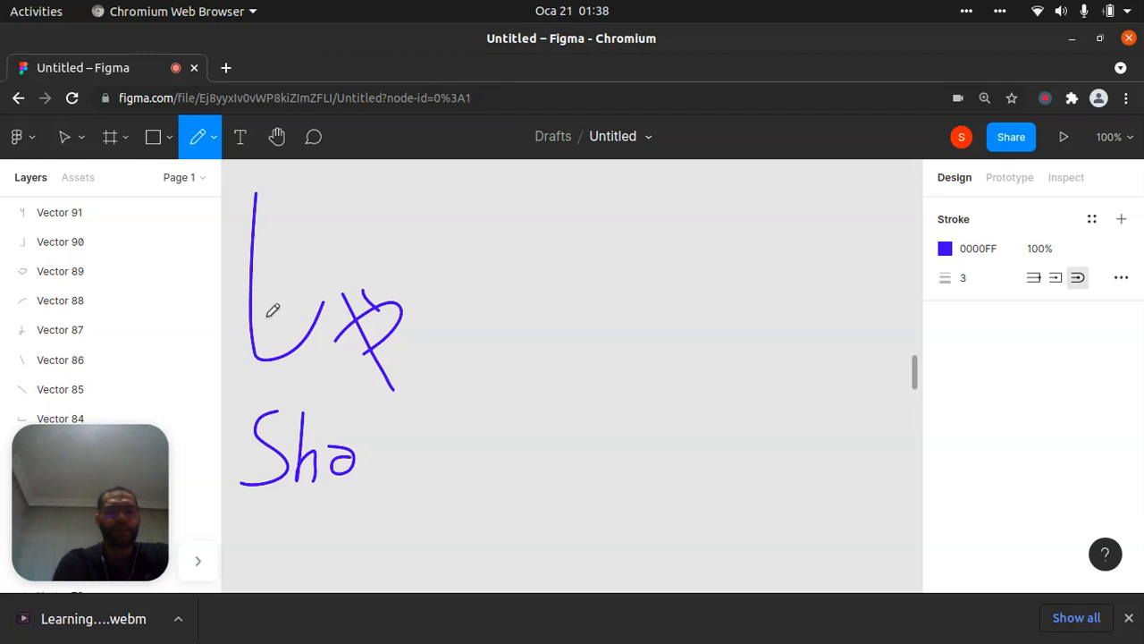
{"action": "mouse_move", "coordinate": [460, 195]}
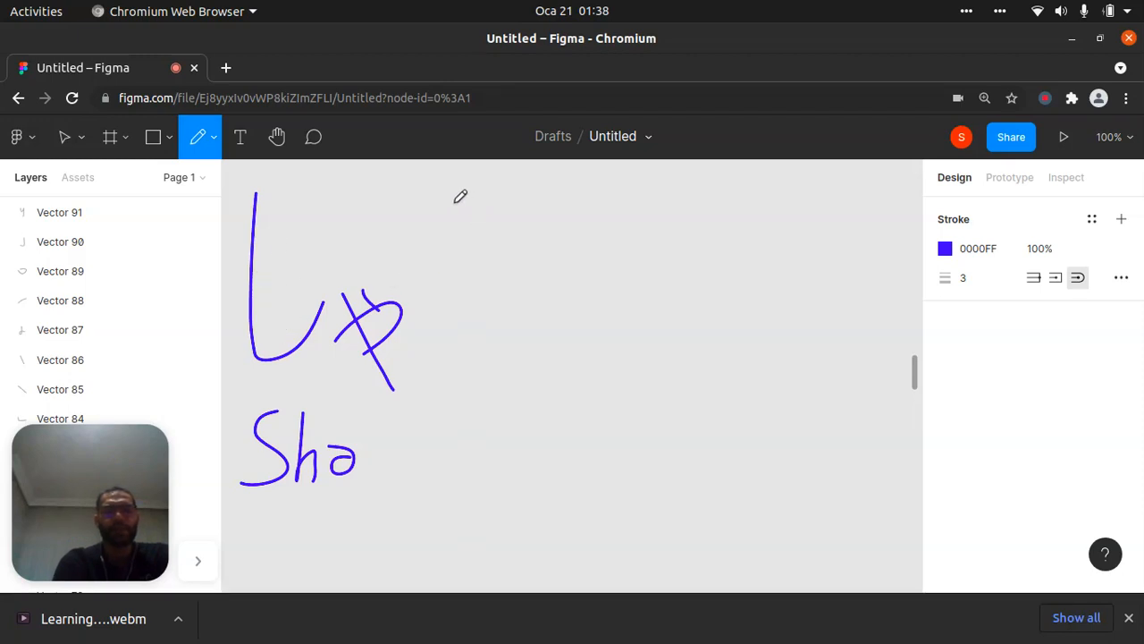
{"action": "mouse_move", "coordinate": [474, 191]}
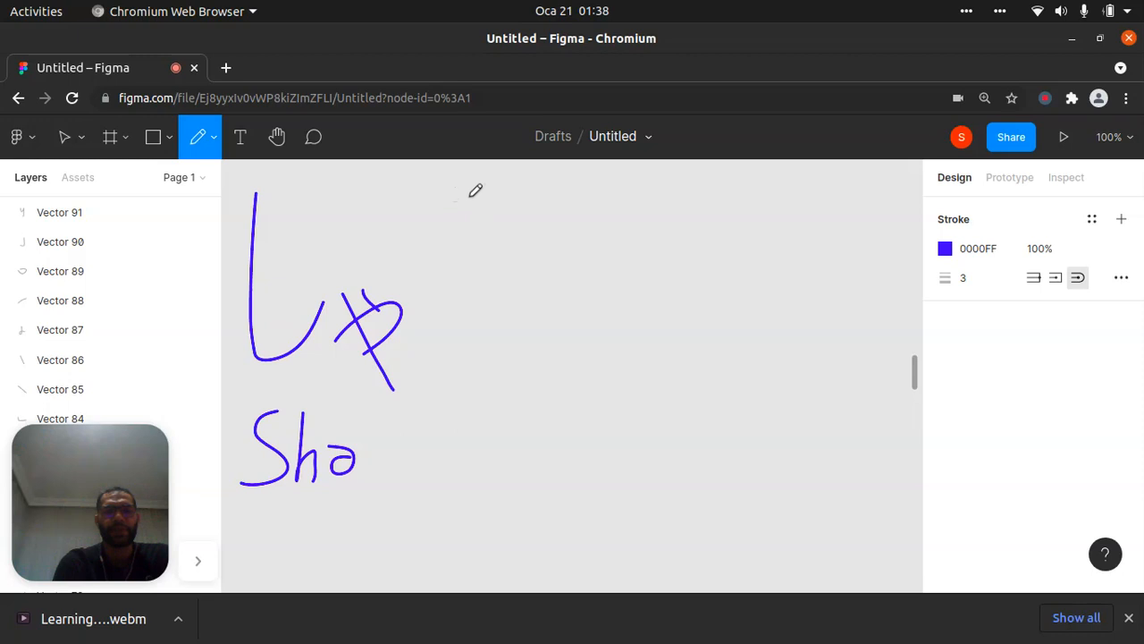
{"action": "left_click_drag", "start_coordinate": [469, 192], "coordinate": [462, 357]}
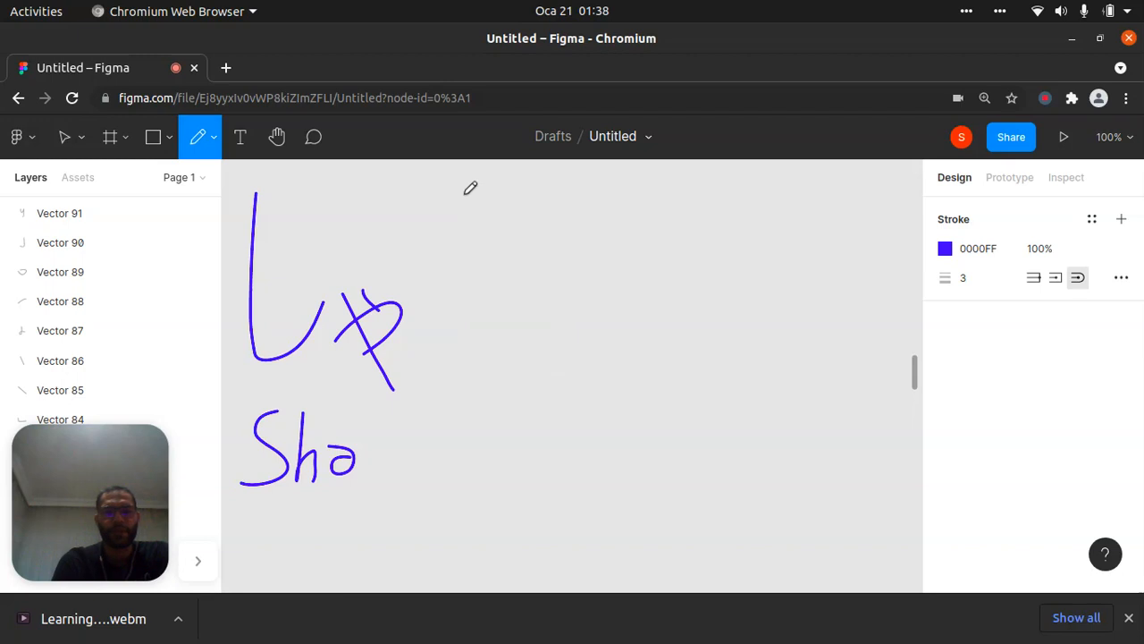
Draw しゅ to the right of しゃ and write 'Shu' beneath it
{"action": "left_click_drag", "start_coordinate": [465, 188], "coordinate": [537, 349]}
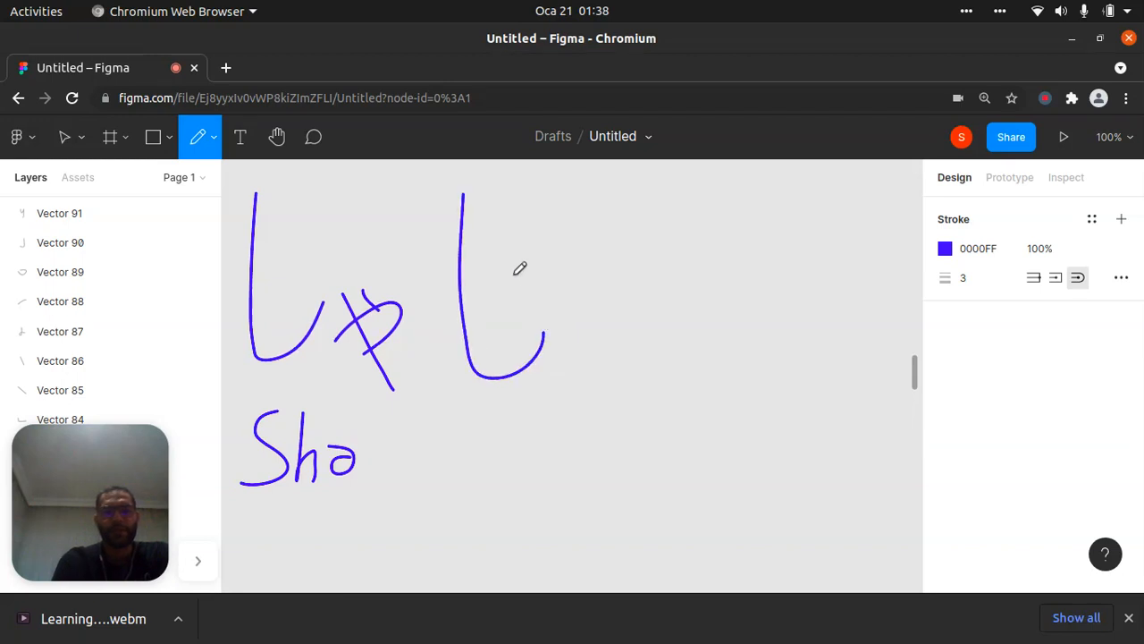
{"action": "mouse_move", "coordinate": [525, 283]}
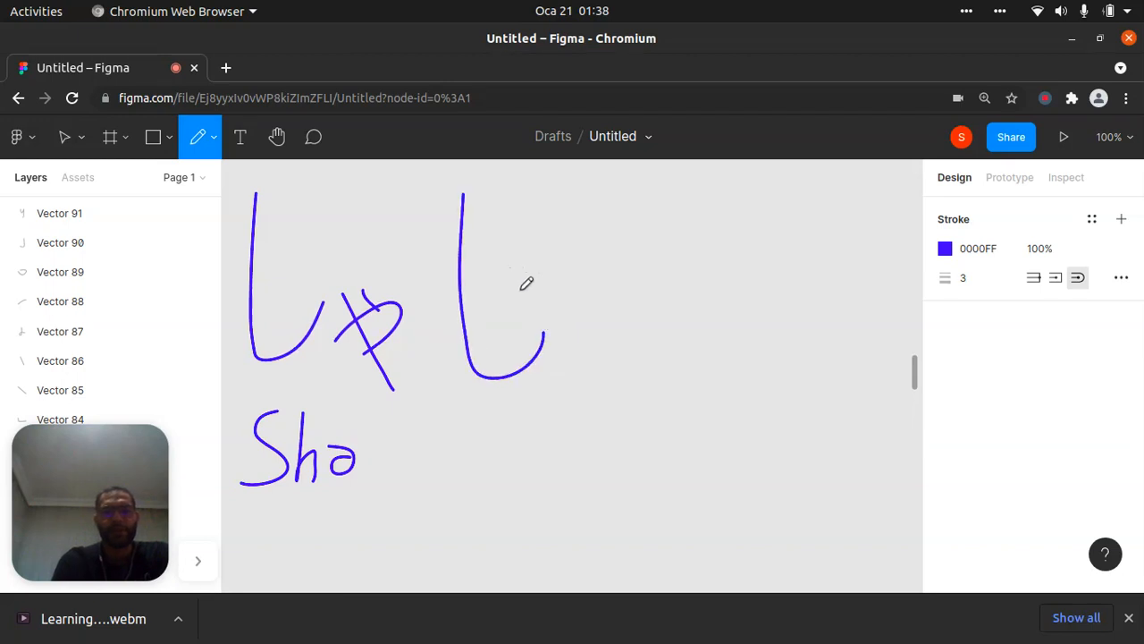
{"action": "mouse_move", "coordinate": [573, 304]}
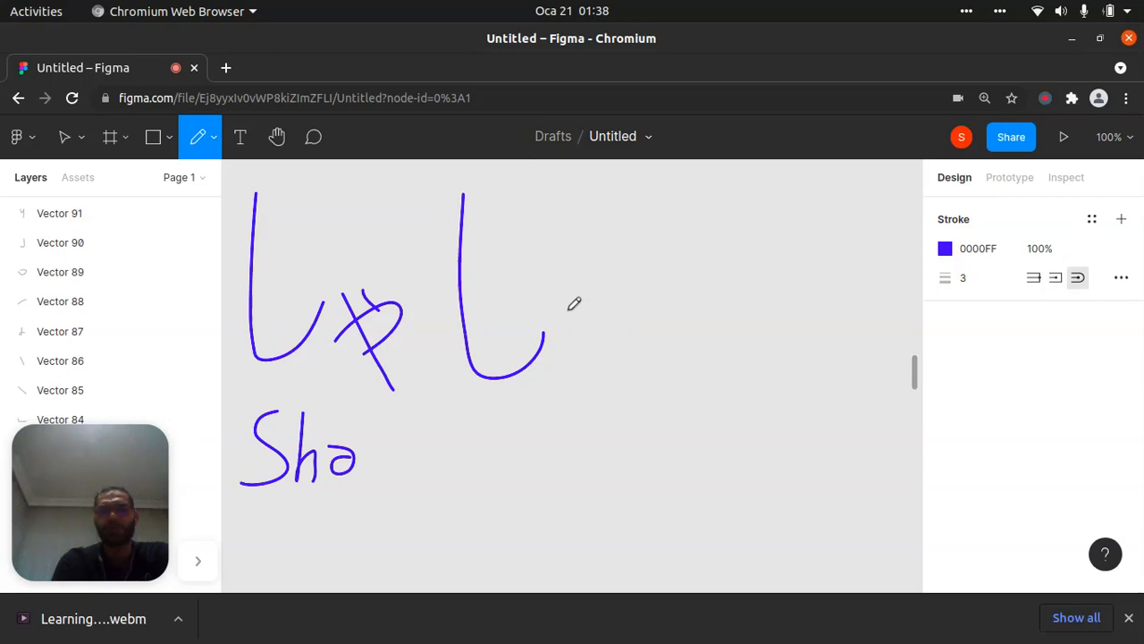
{"action": "left_click_drag", "start_coordinate": [563, 307], "coordinate": [563, 387]}
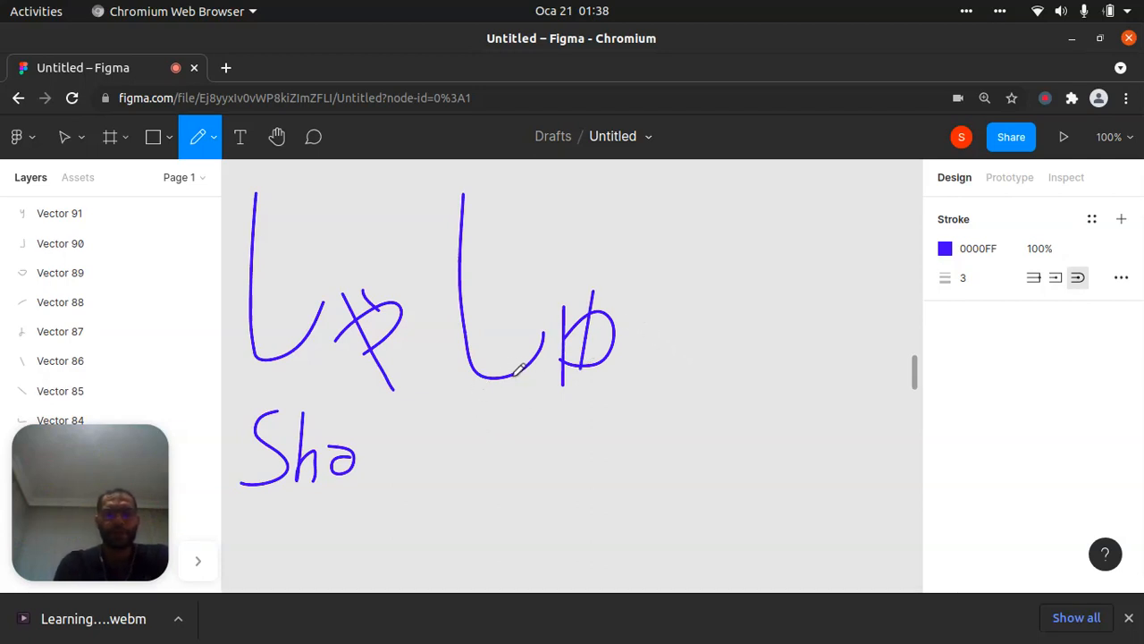
{"action": "mouse_move", "coordinate": [482, 413]}
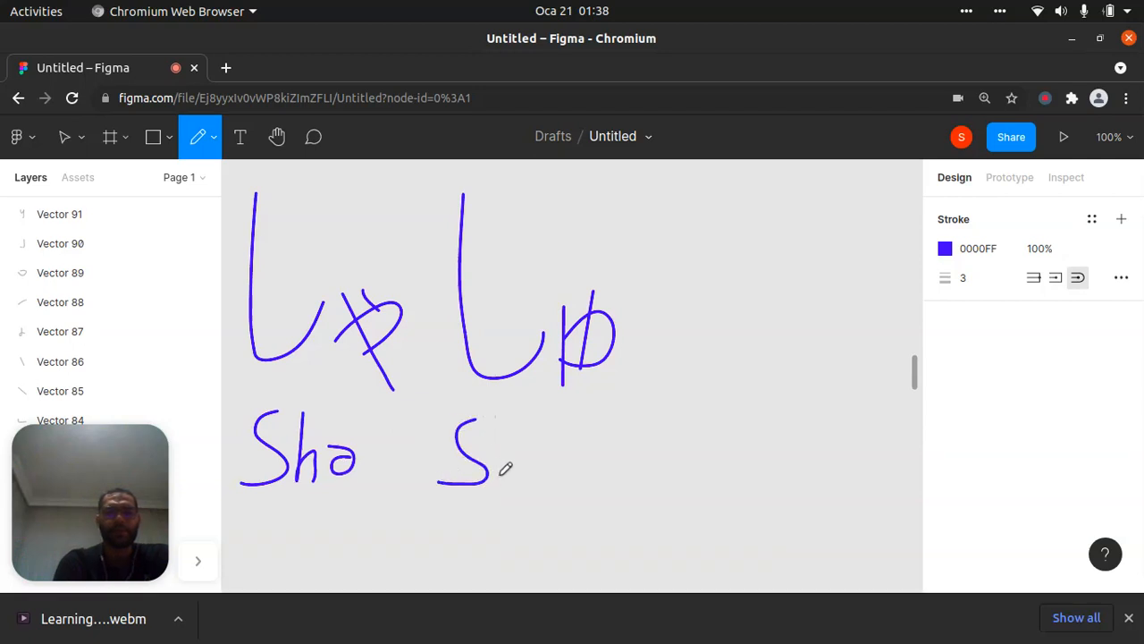
{"action": "left_click_drag", "start_coordinate": [487, 429], "coordinate": [518, 478]}
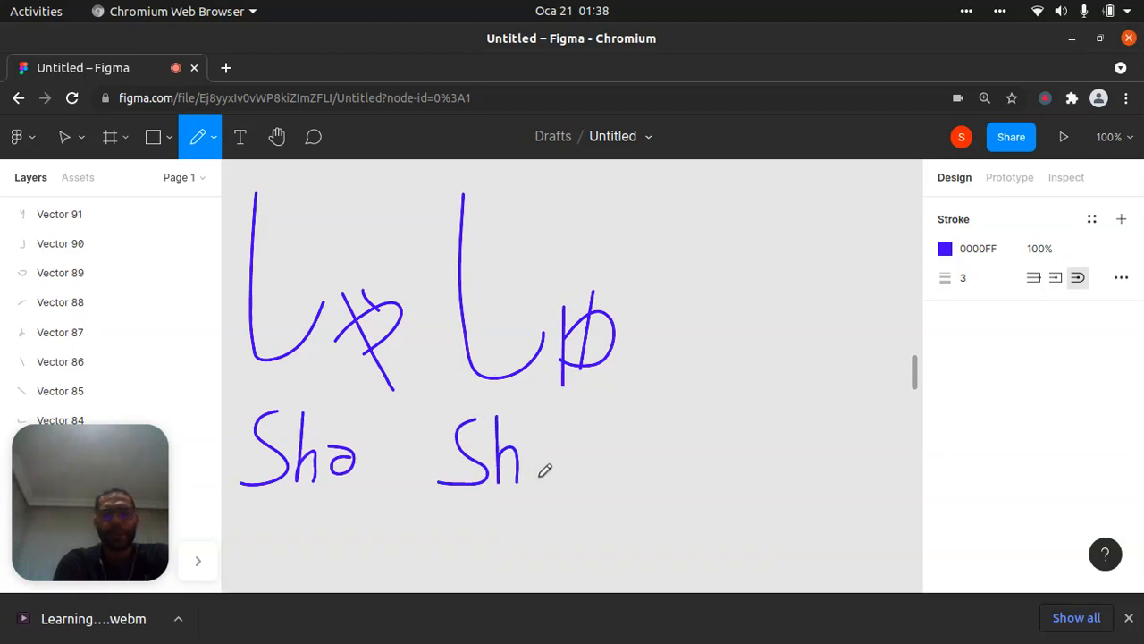
{"action": "left_click_drag", "start_coordinate": [523, 438], "coordinate": [549, 473]}
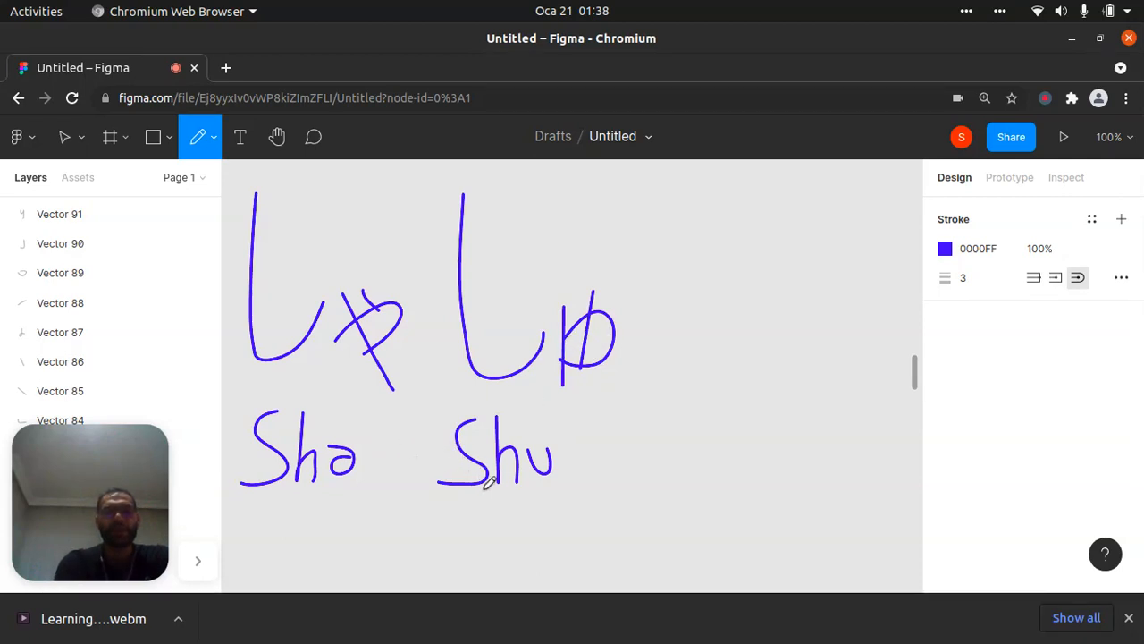
Handwrite a third 'Shi' label further right under the top row
{"action": "left_click_drag", "start_coordinate": [666, 429], "coordinate": [662, 505]}
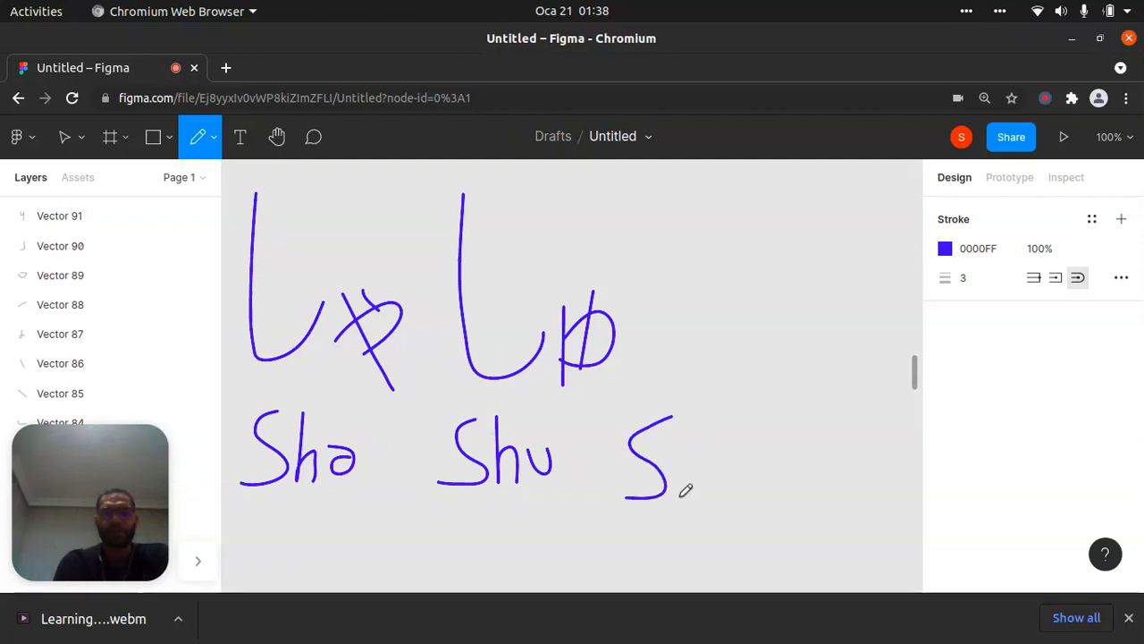
{"action": "left_click_drag", "start_coordinate": [680, 438], "coordinate": [706, 501]}
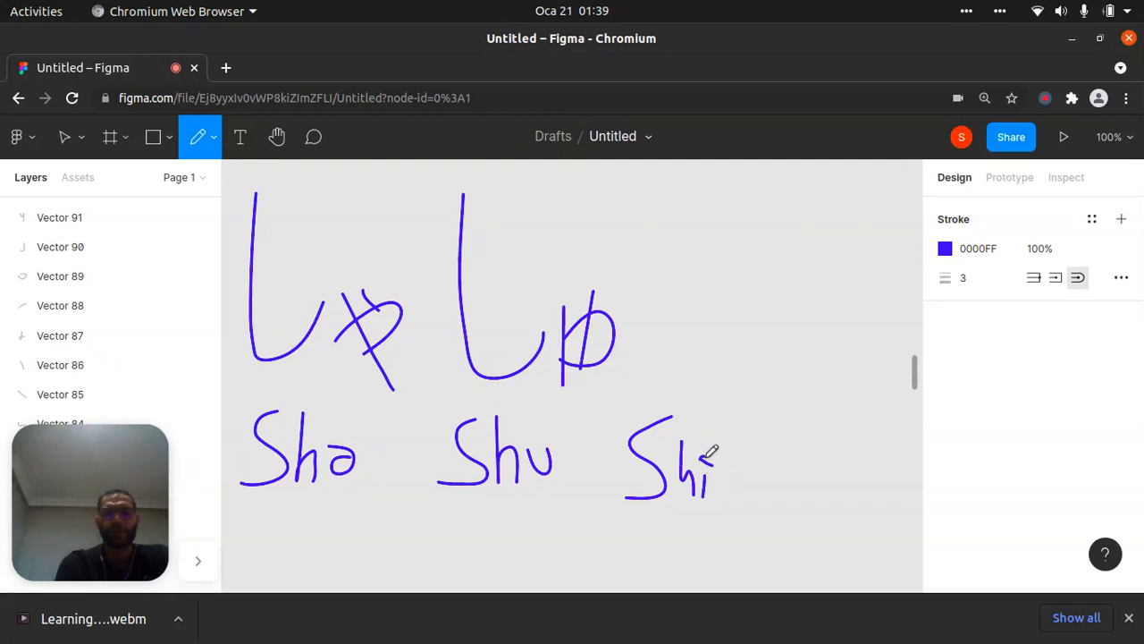
{"action": "mouse_move", "coordinate": [782, 438]}
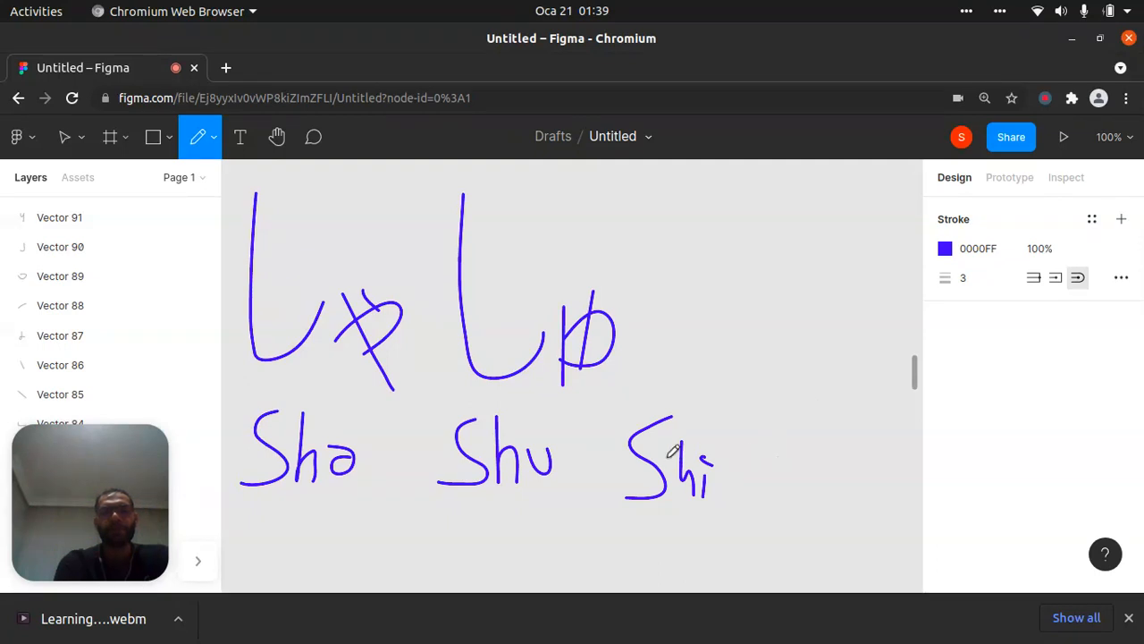
{"action": "mouse_move", "coordinate": [787, 447]}
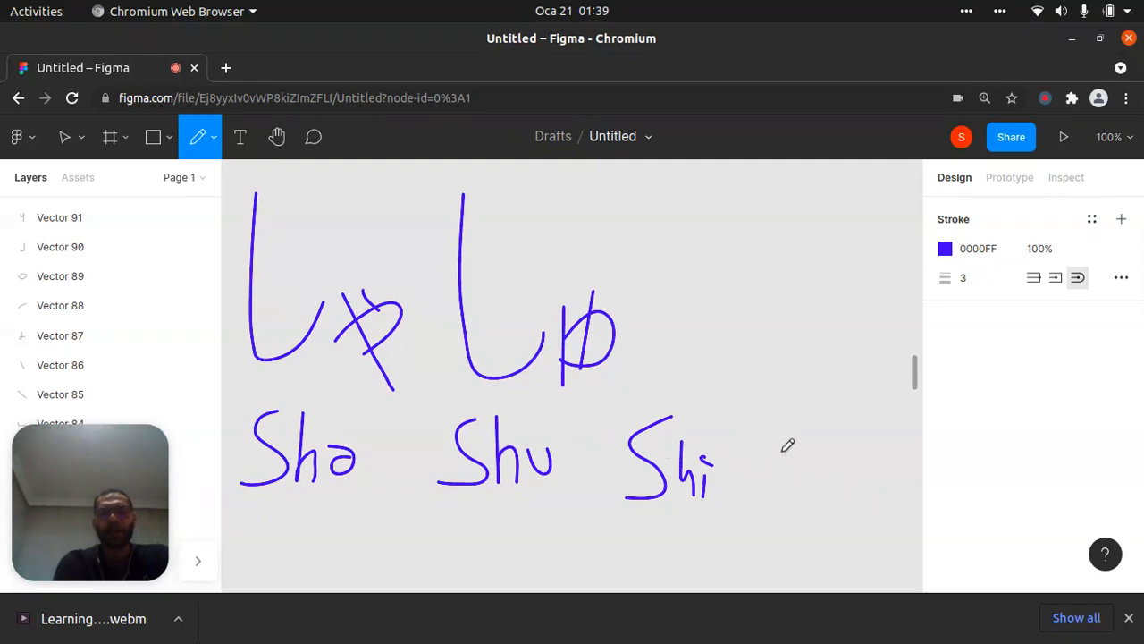
{"action": "left_click_drag", "start_coordinate": [786, 444], "coordinate": [786, 527]}
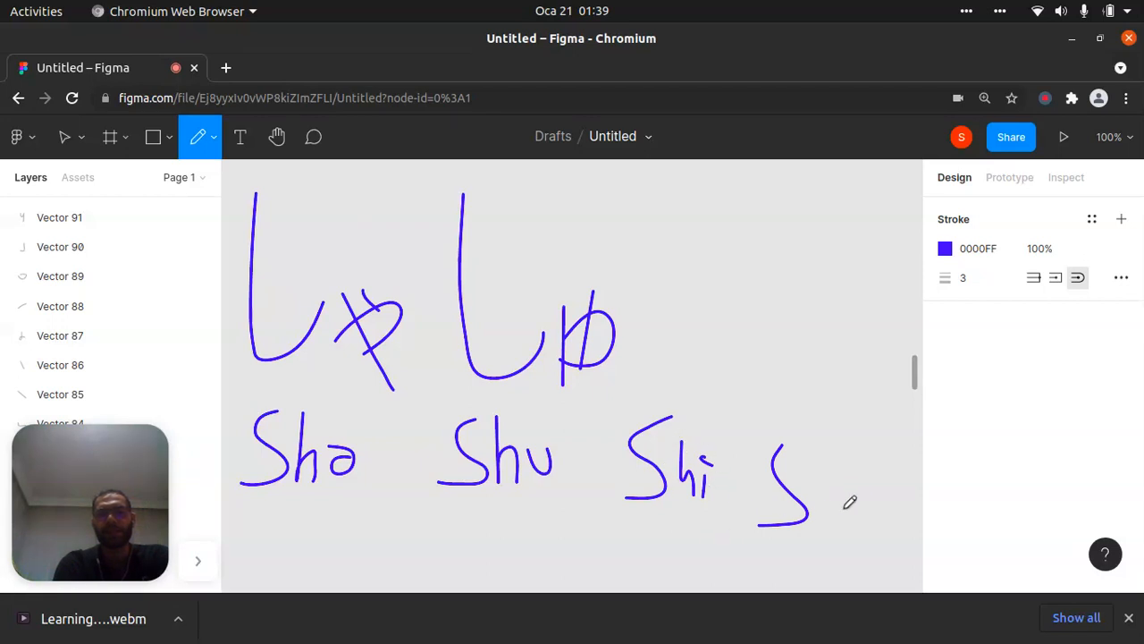
{"action": "mouse_move", "coordinate": [824, 481]}
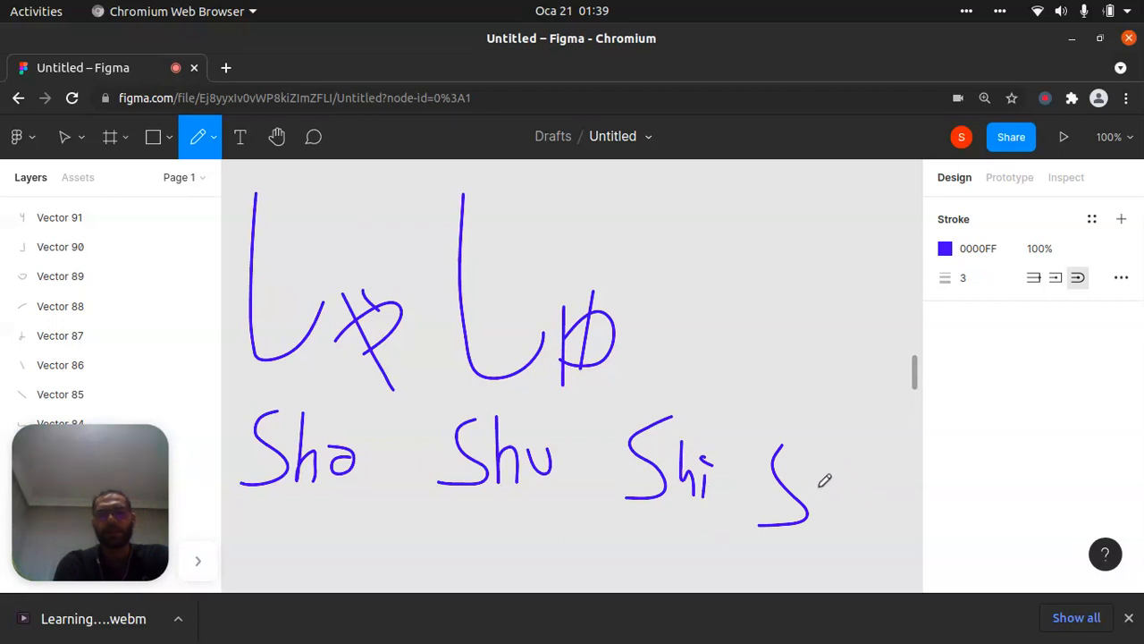
{"action": "left_click_drag", "start_coordinate": [814, 465], "coordinate": [836, 518]}
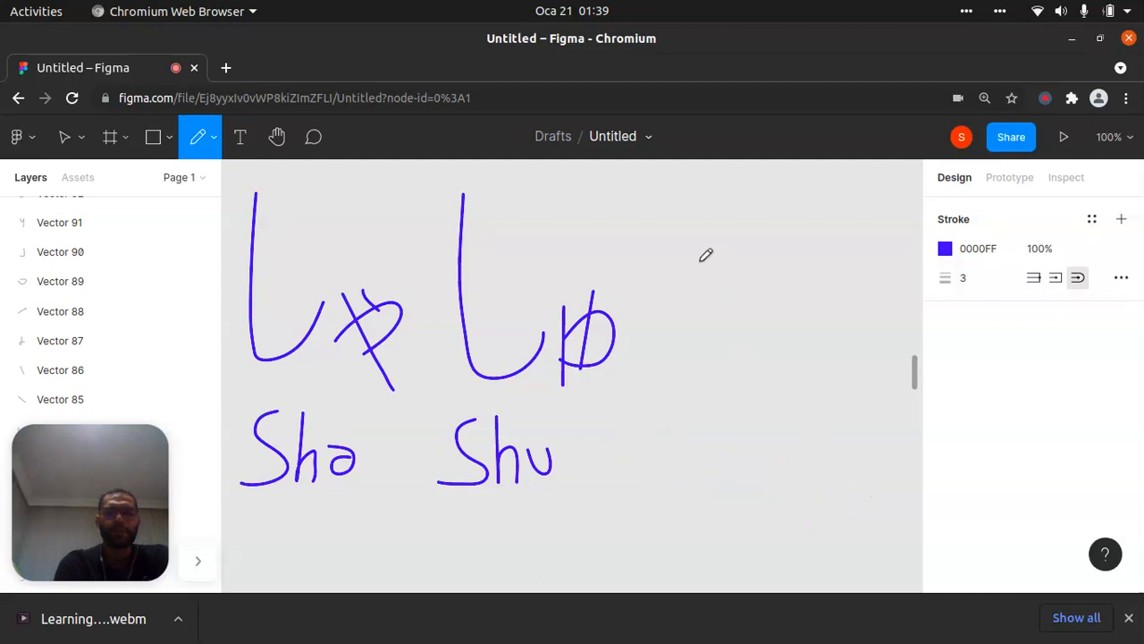
Draw し with a small よ beside しゅ and write 'Syo' underneath
{"action": "left_click_drag", "start_coordinate": [666, 195], "coordinate": [696, 356]}
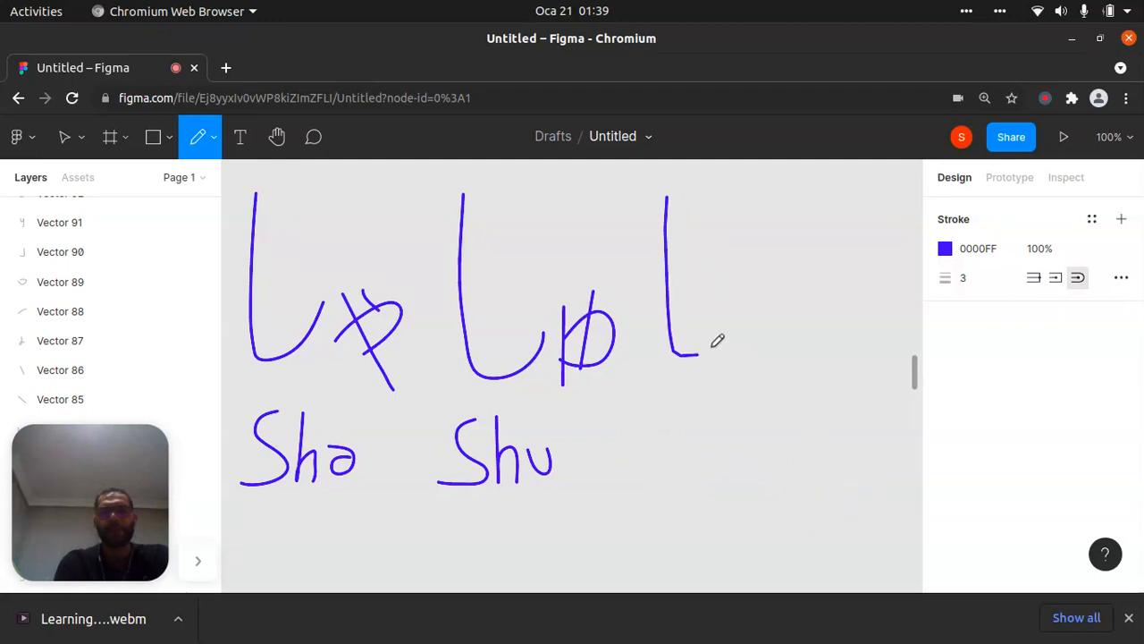
{"action": "left_click_drag", "start_coordinate": [693, 357], "coordinate": [728, 326]}
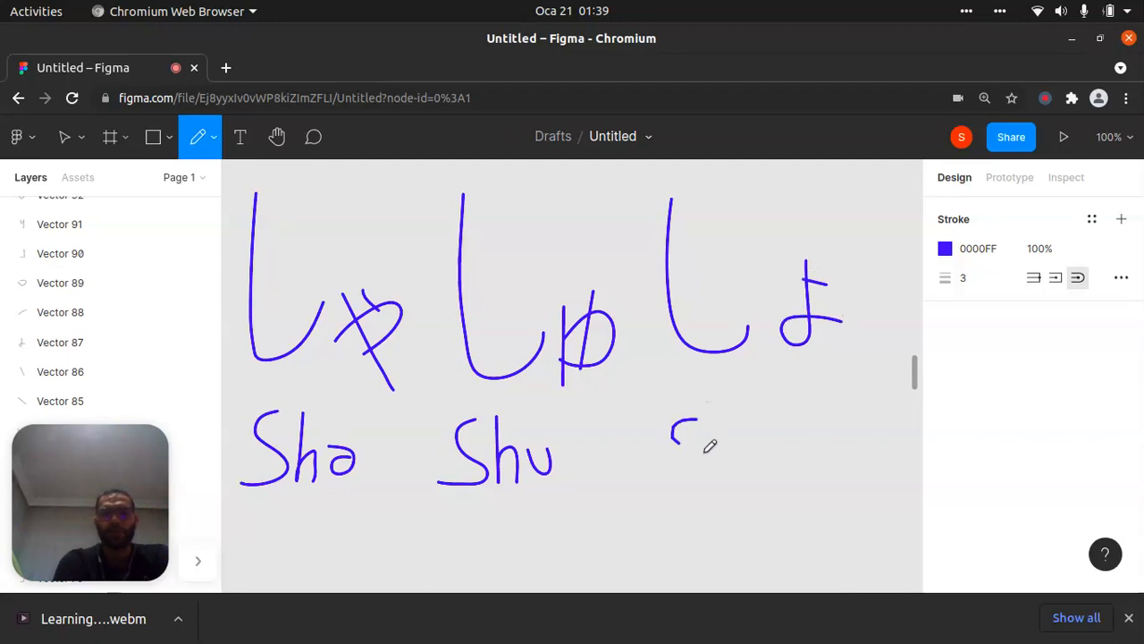
{"action": "left_click_drag", "start_coordinate": [679, 420], "coordinate": [751, 482]}
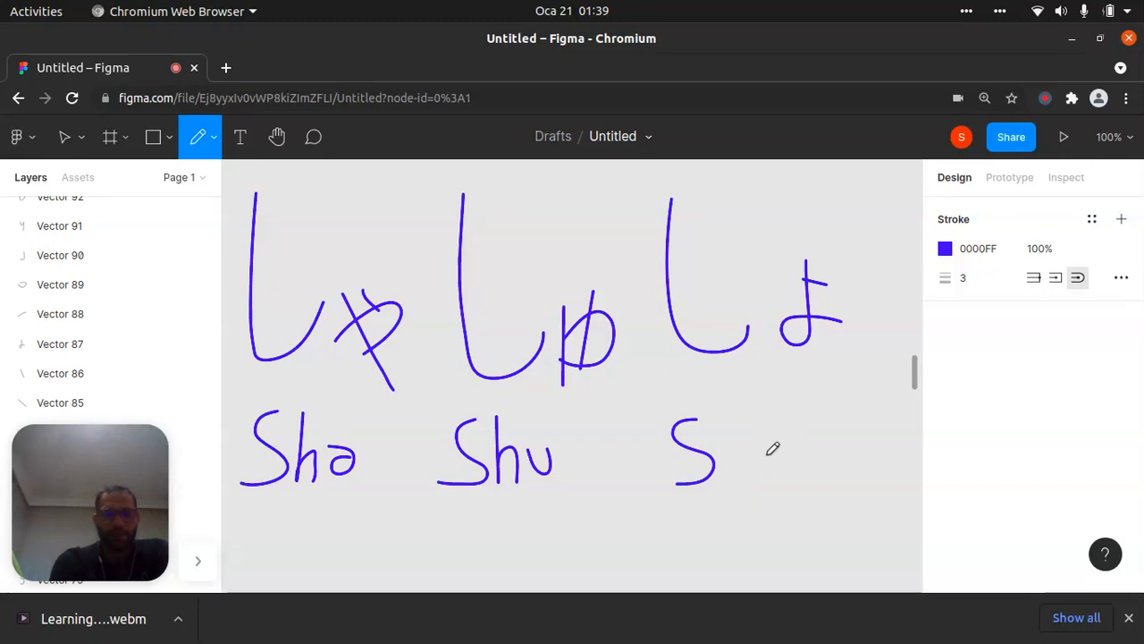
{"action": "left_click_drag", "start_coordinate": [724, 438], "coordinate": [755, 496]}
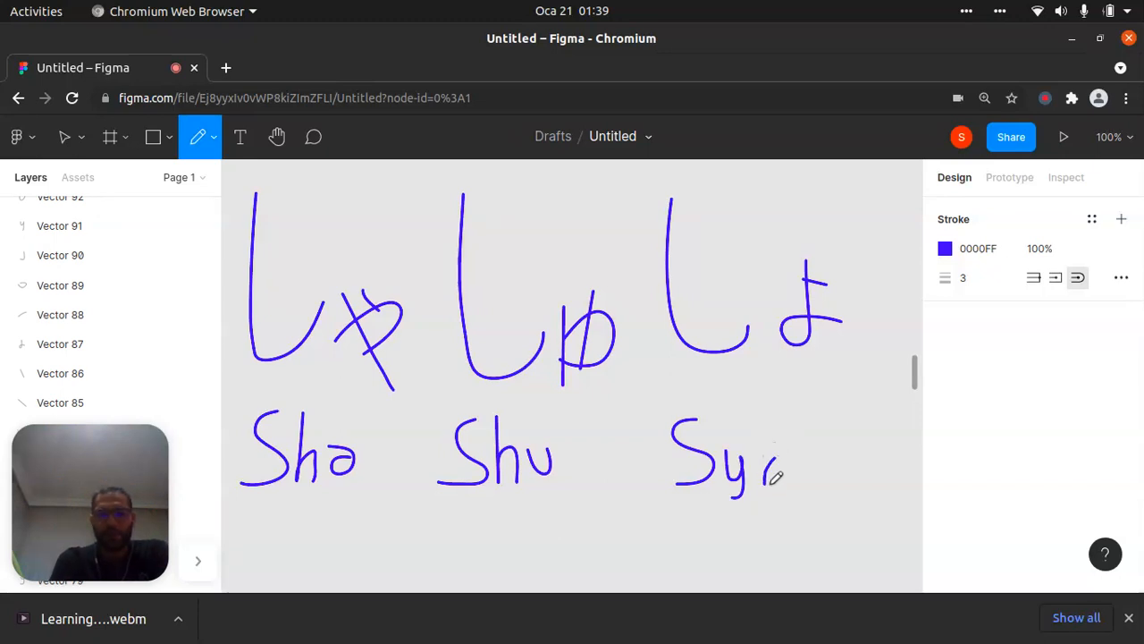
{"action": "left_click_drag", "start_coordinate": [759, 447], "coordinate": [800, 483]}
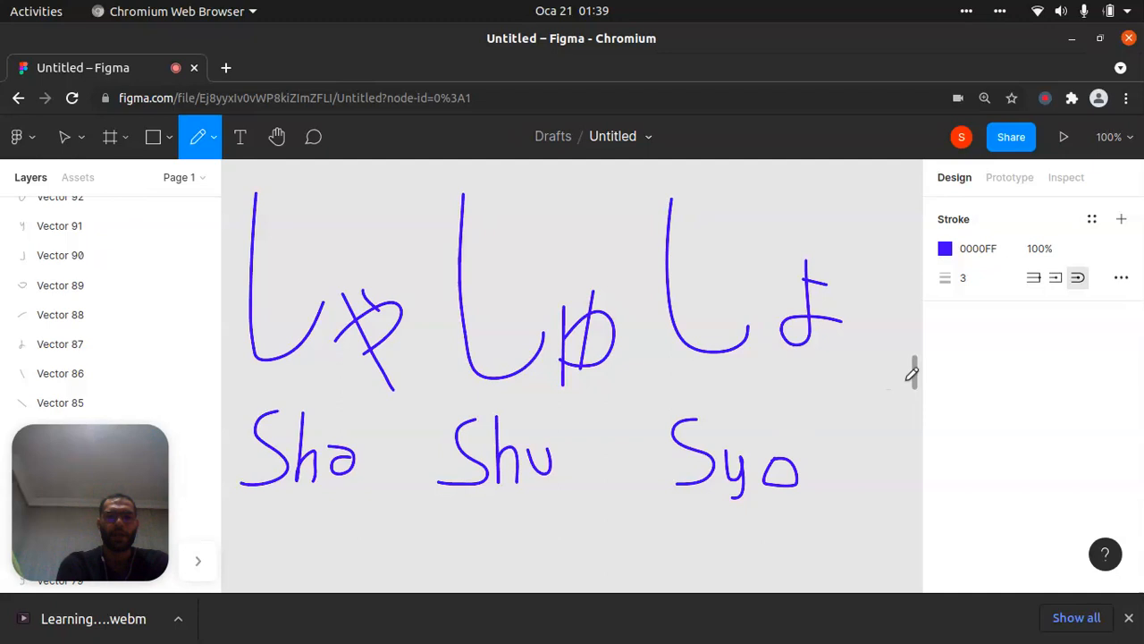
Scroll to empty canvas, draw じ with a small ゃ, and write 'ja' below
{"action": "scroll", "scroll_direction": "down", "scroll_amount": 3}
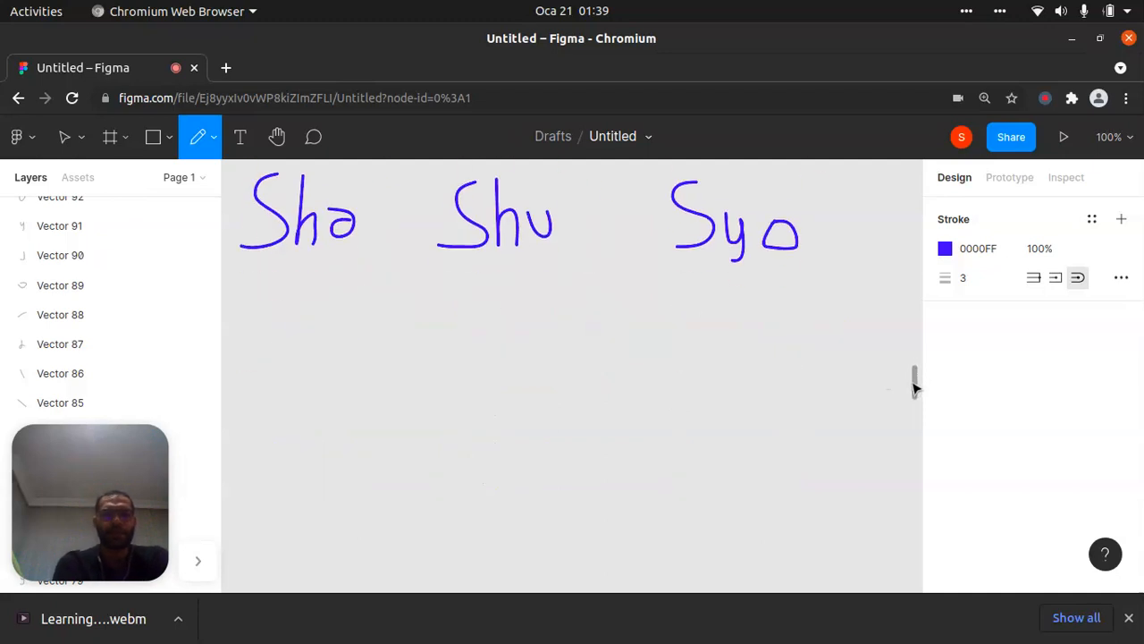
{"action": "scroll", "scroll_direction": "down", "scroll_amount": 3}
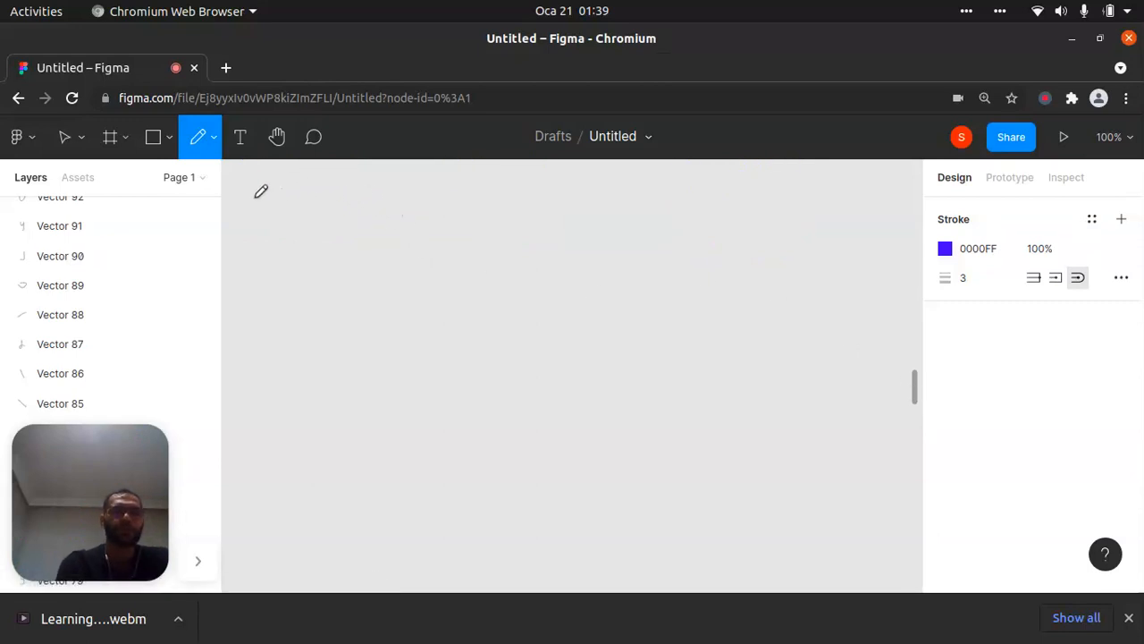
{"action": "left_click_drag", "start_coordinate": [255, 190], "coordinate": [311, 309]}
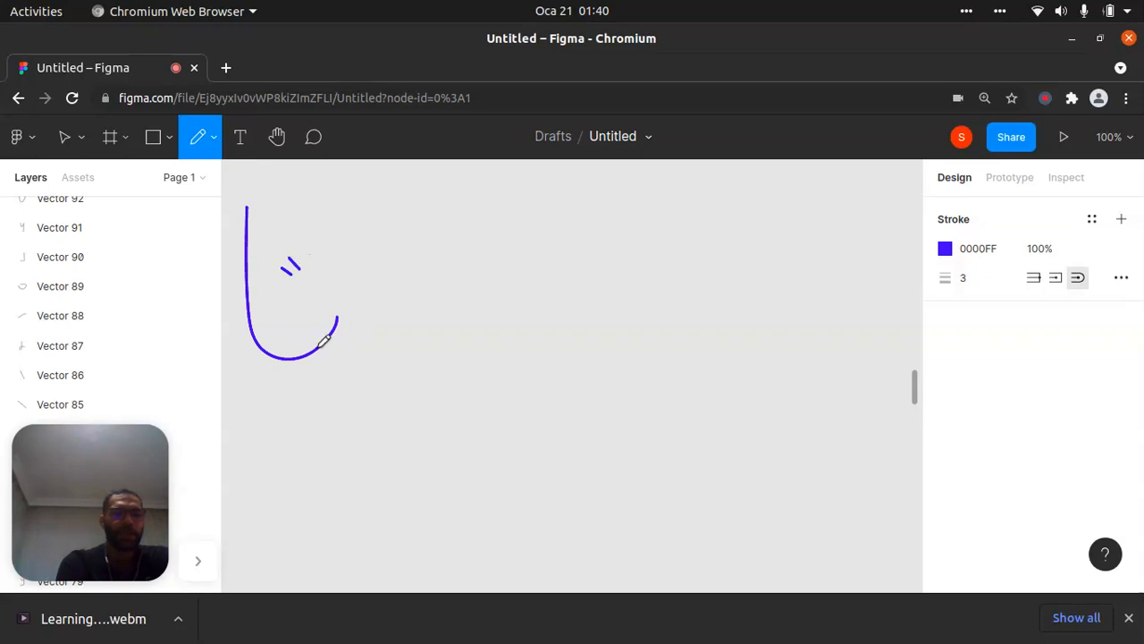
{"action": "mouse_move", "coordinate": [283, 416]}
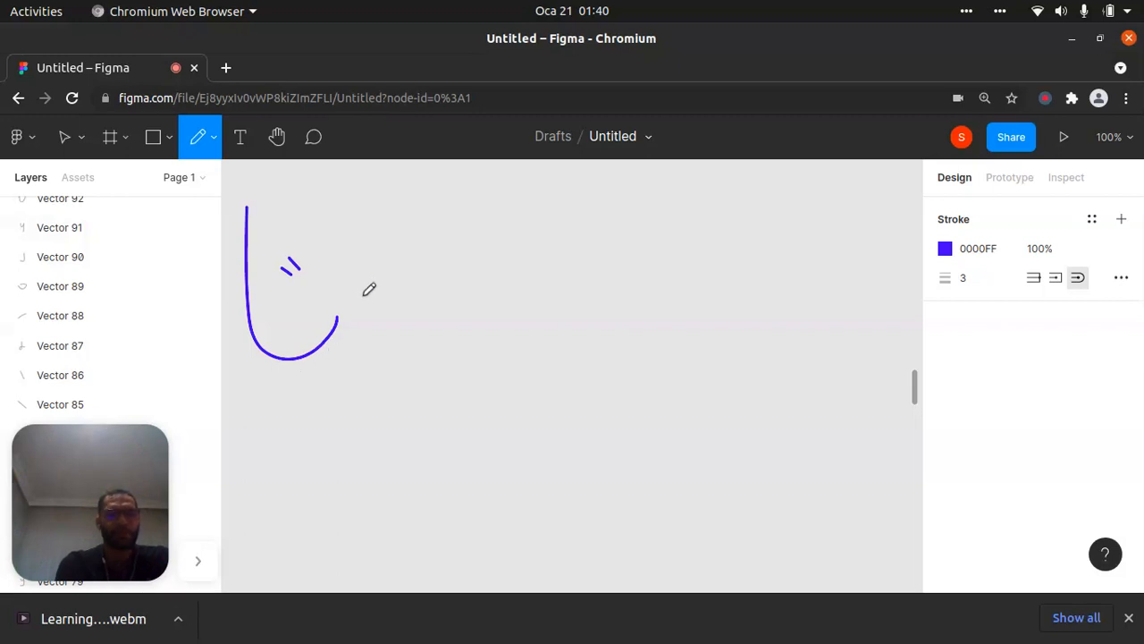
{"action": "left_click_drag", "start_coordinate": [376, 286], "coordinate": [398, 362]}
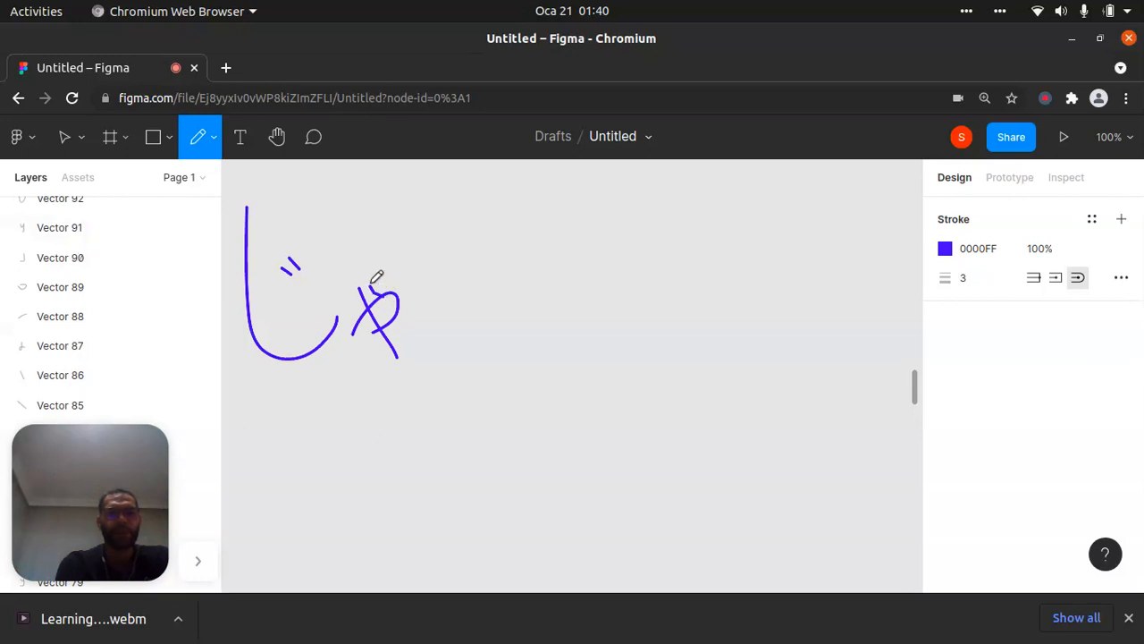
{"action": "mouse_move", "coordinate": [296, 405]}
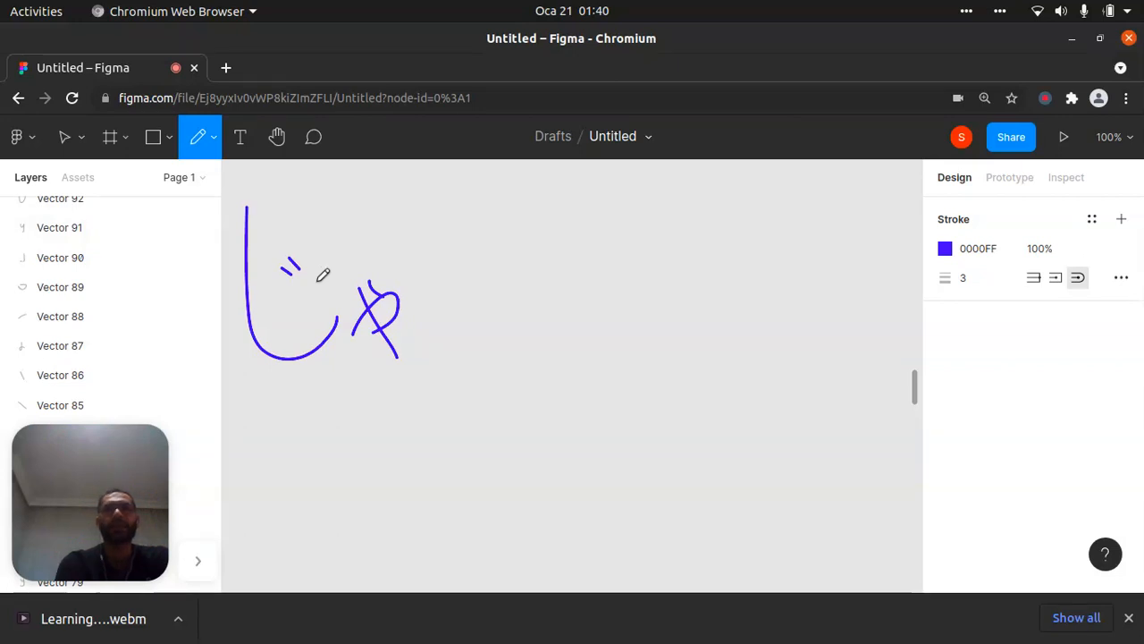
{"action": "mouse_move", "coordinate": [327, 417]}
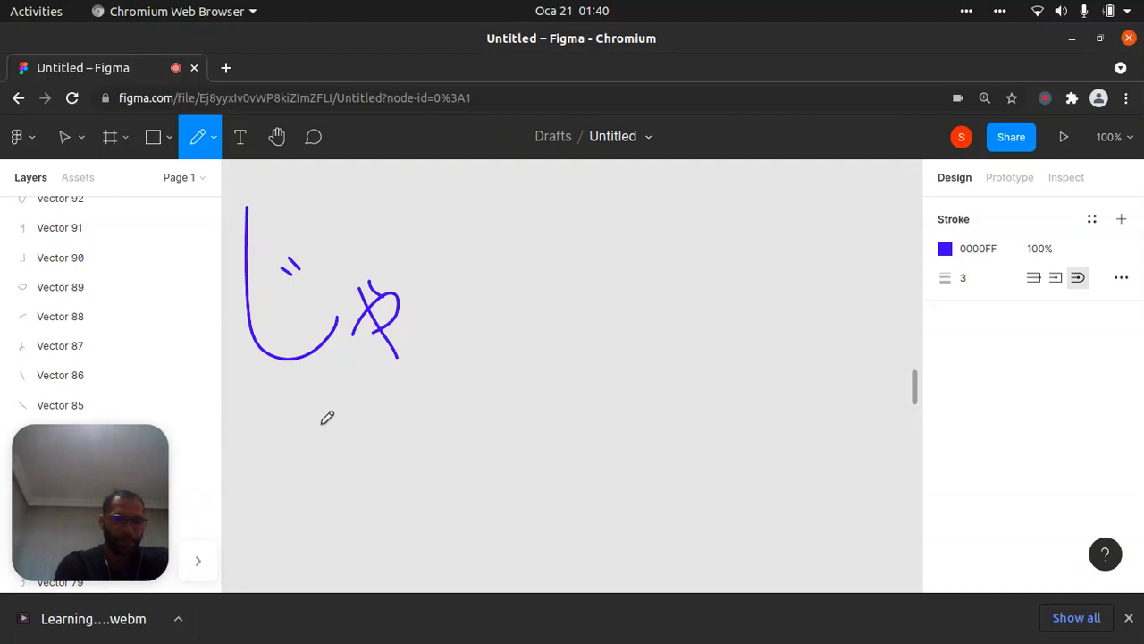
{"action": "mouse_move", "coordinate": [297, 401]}
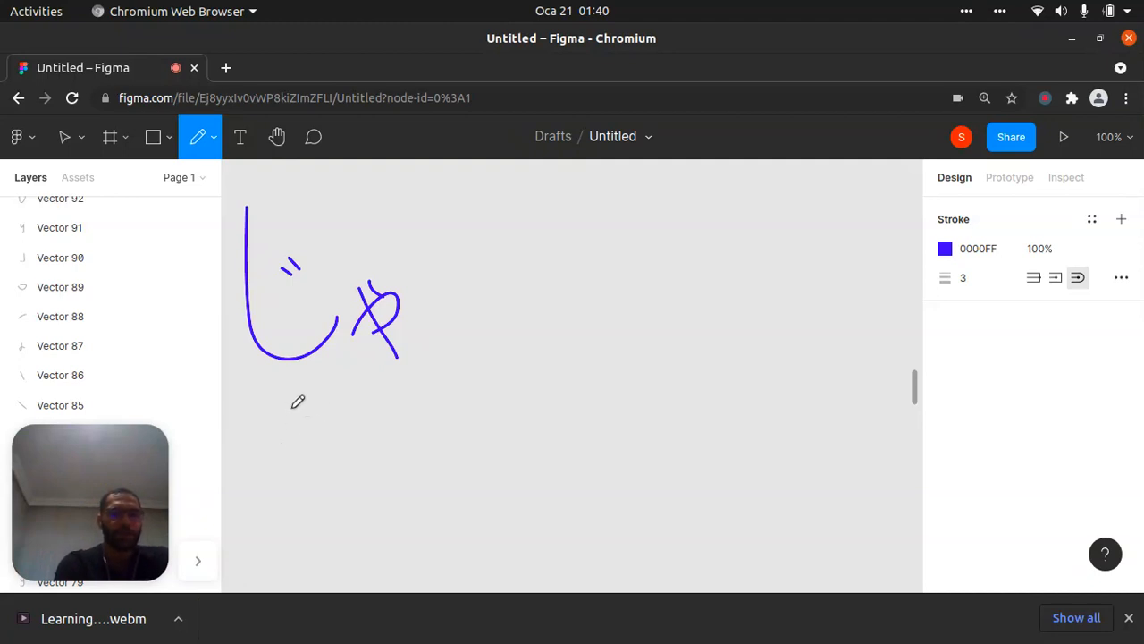
{"action": "left_click_drag", "start_coordinate": [295, 407], "coordinate": [243, 496]}
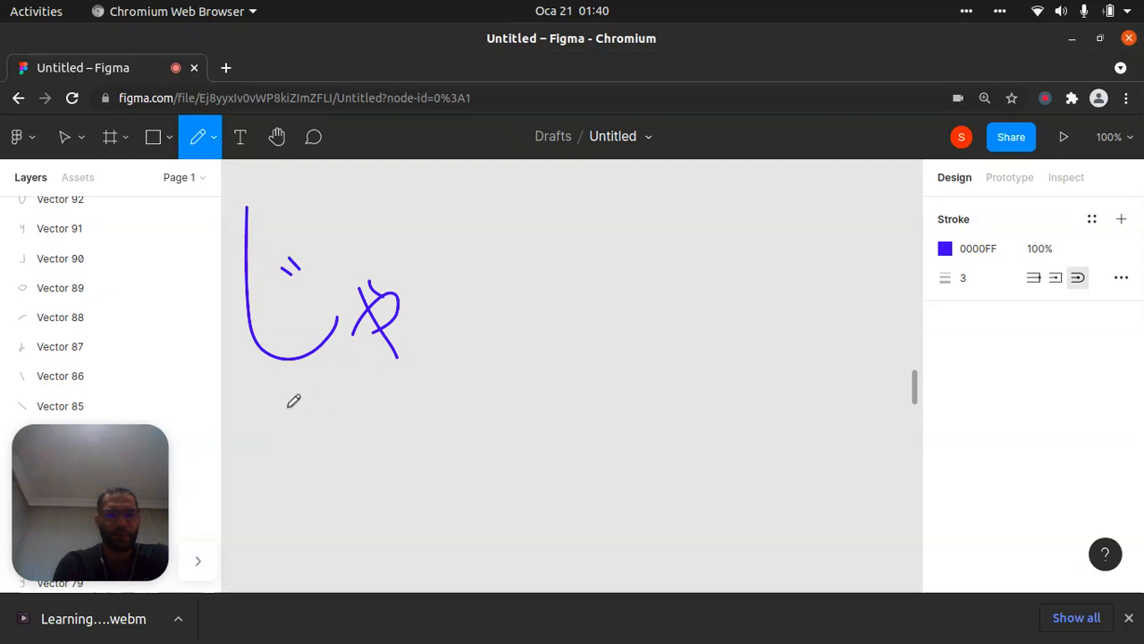
{"action": "left_click_drag", "start_coordinate": [290, 407], "coordinate": [250, 505]}
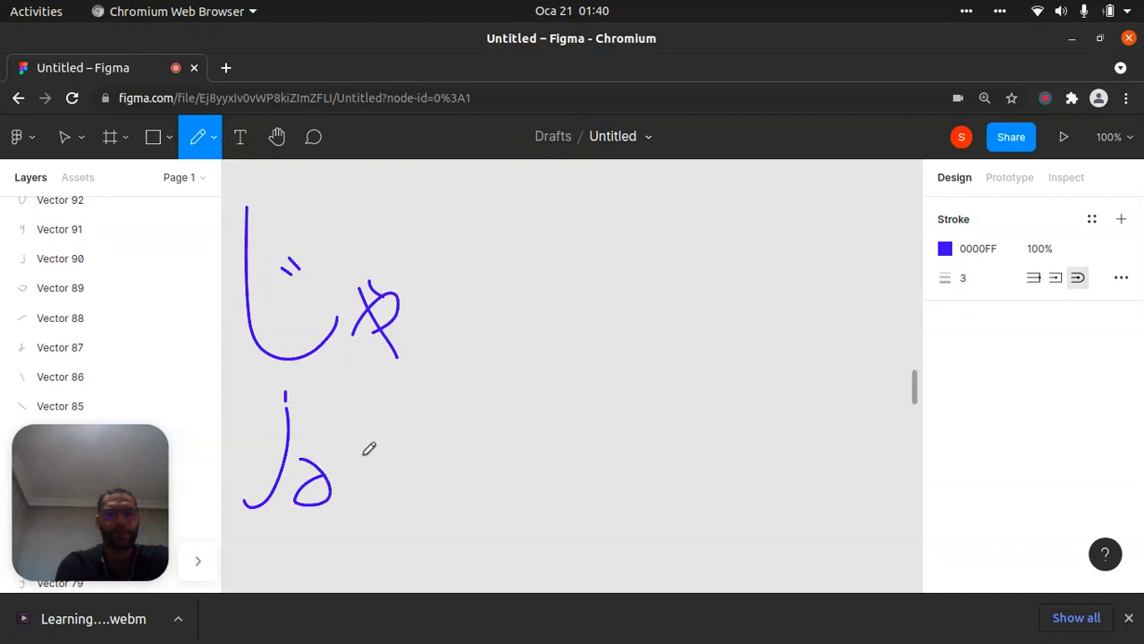
{"action": "mouse_move", "coordinate": [515, 287]}
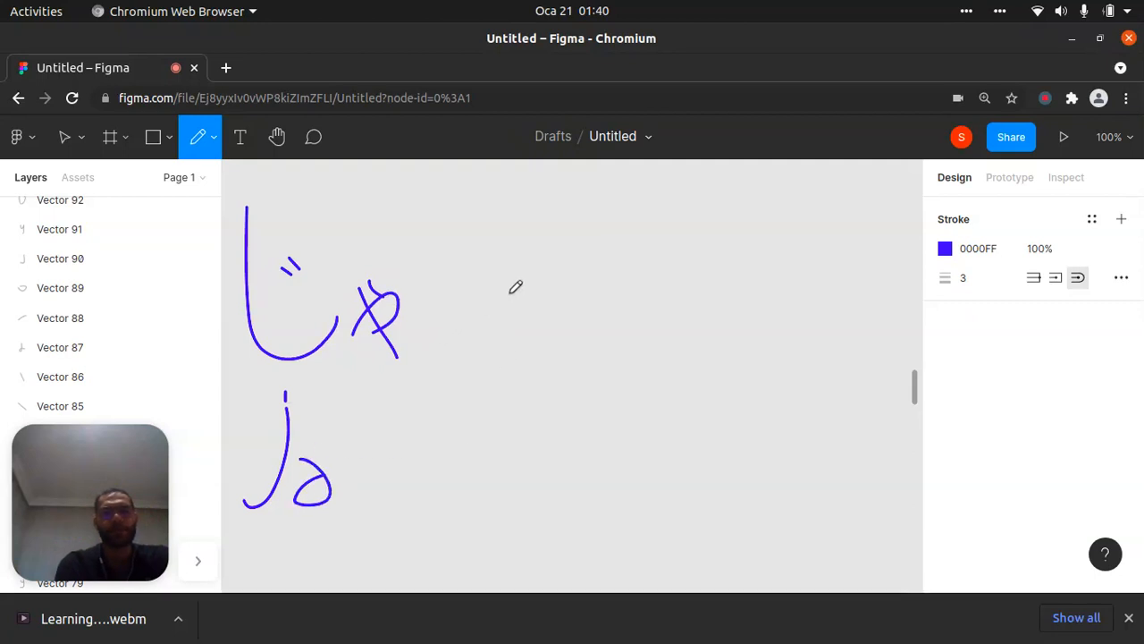
{"action": "mouse_move", "coordinate": [462, 228]}
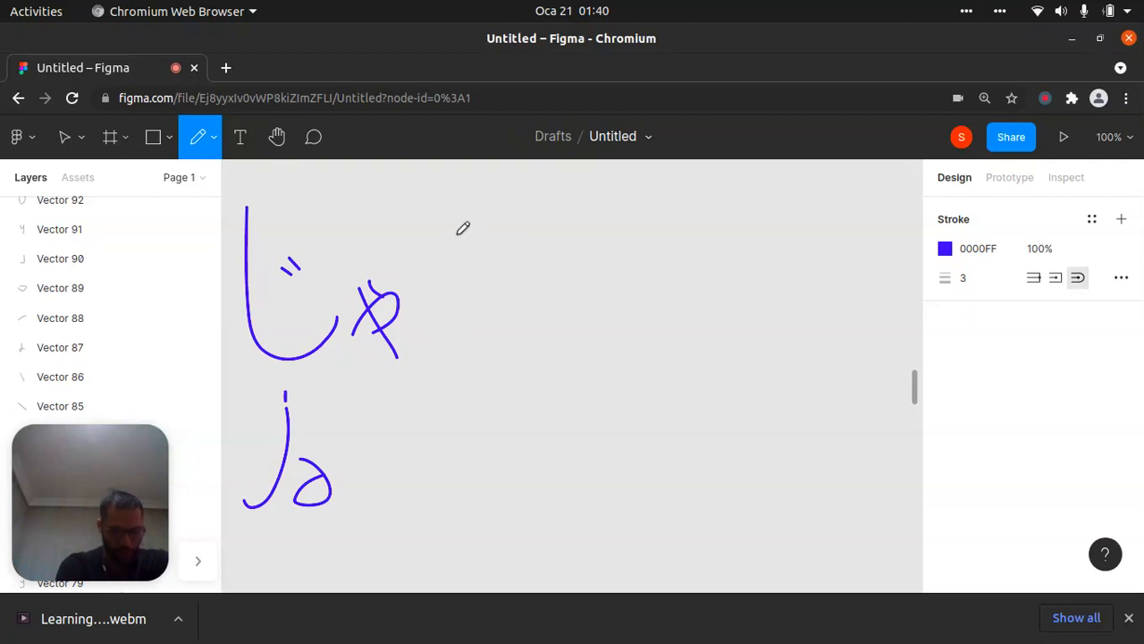
{"action": "mouse_move", "coordinate": [534, 256]}
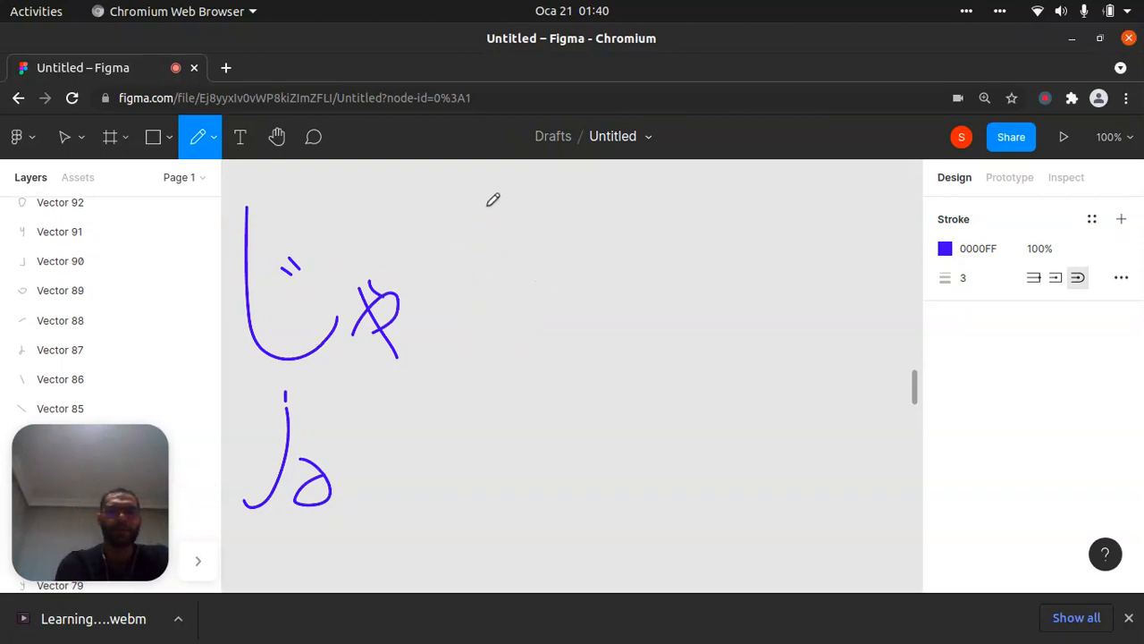
Draw じ with a small ゅ right of じゃ and write 'ju' under it
{"action": "left_click_drag", "start_coordinate": [468, 204], "coordinate": [567, 284]}
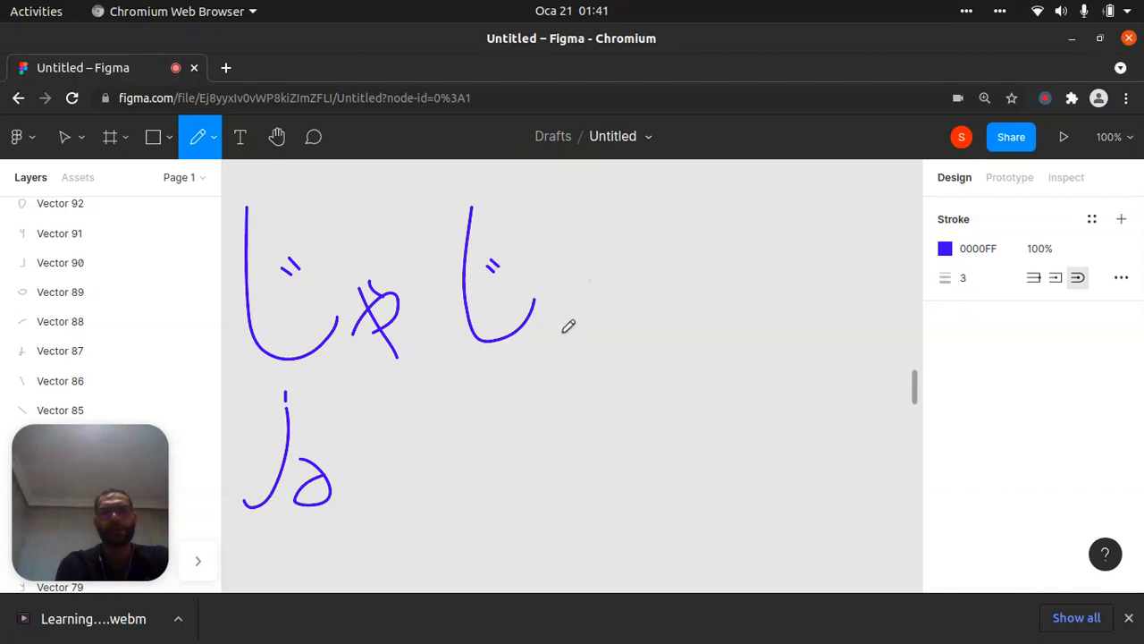
{"action": "left_click_drag", "start_coordinate": [558, 331], "coordinate": [607, 331]}
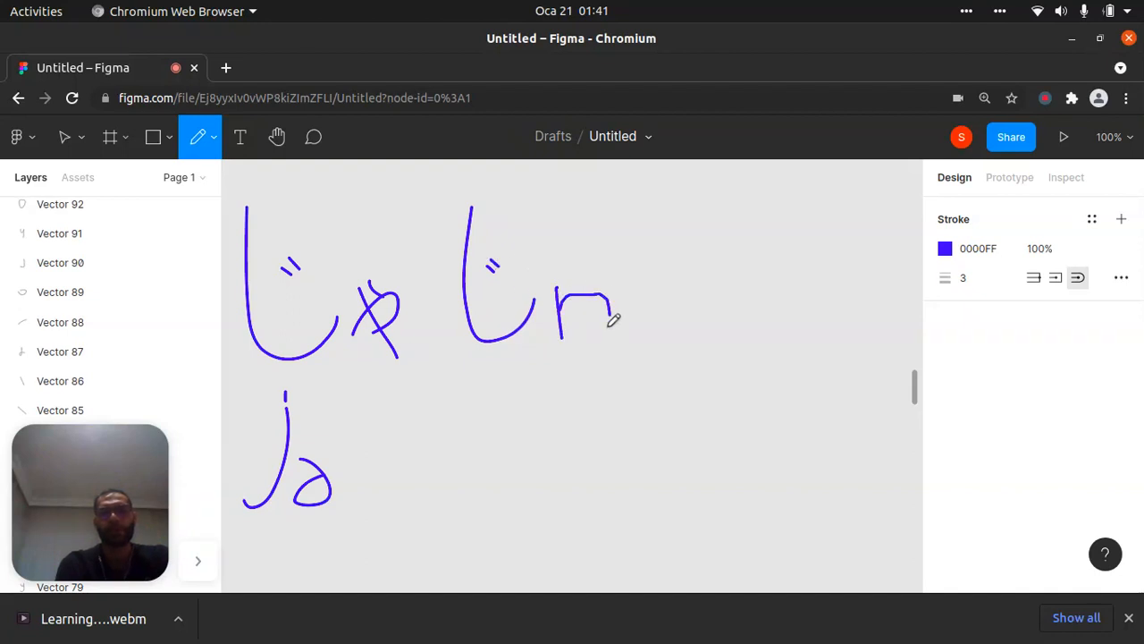
{"action": "left_click_drag", "start_coordinate": [608, 313], "coordinate": [581, 335]}
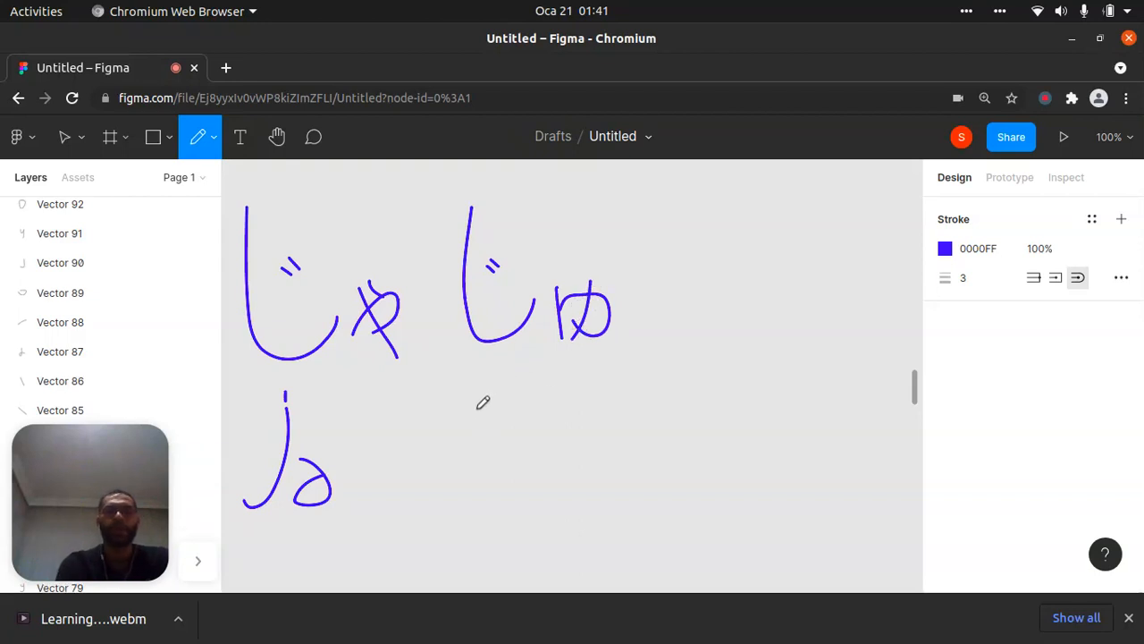
{"action": "left_click_drag", "start_coordinate": [483, 402], "coordinate": [465, 514]}
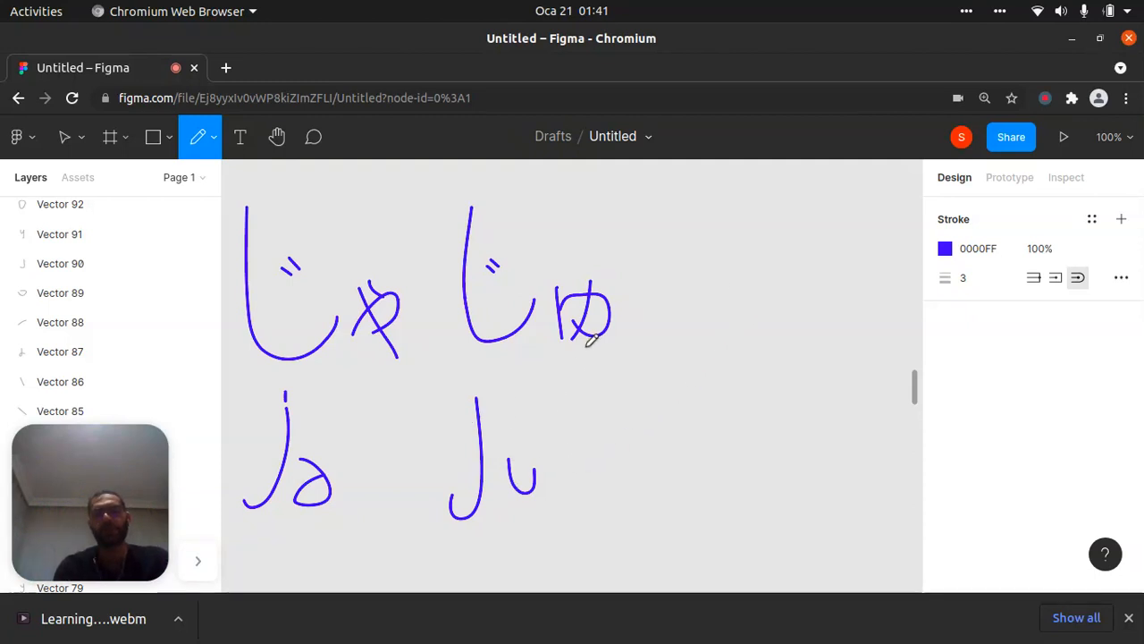
{"action": "mouse_move", "coordinate": [718, 231]}
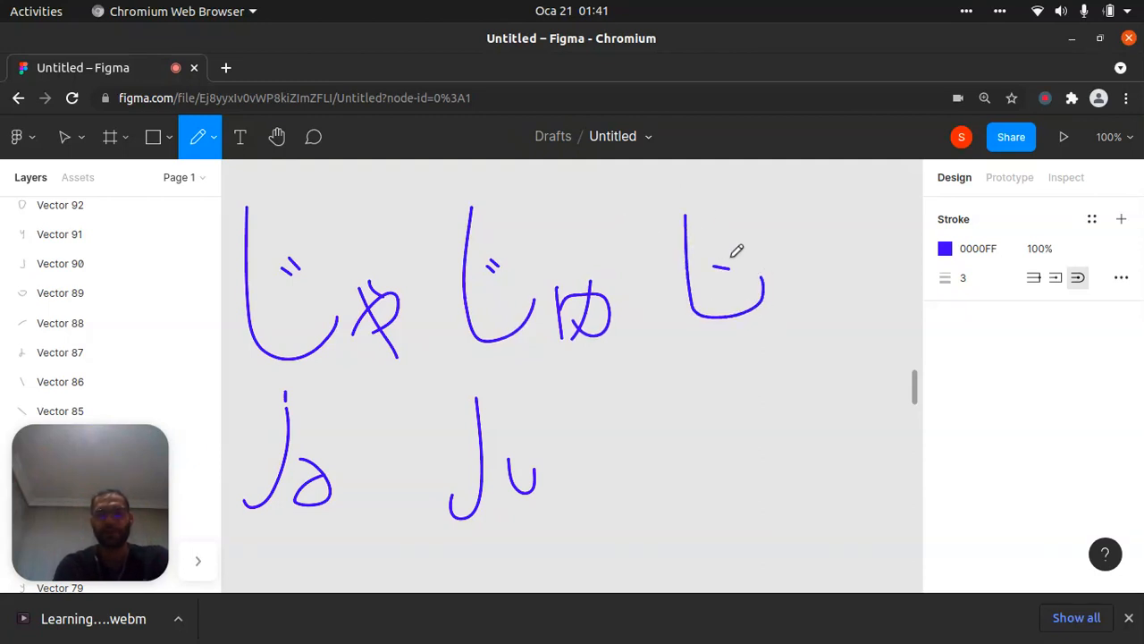
Add dakuten to the third character to form じょ and write 'jo' beneath
{"action": "left_click_drag", "start_coordinate": [814, 219], "coordinate": [818, 295]}
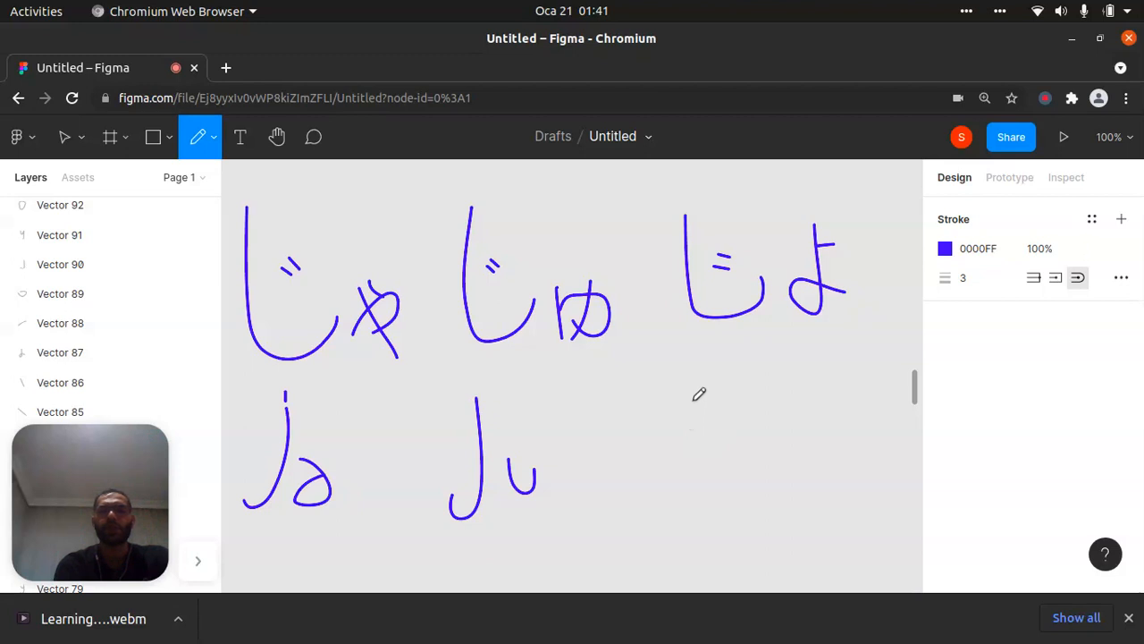
{"action": "left_click_drag", "start_coordinate": [706, 389], "coordinate": [683, 474]}
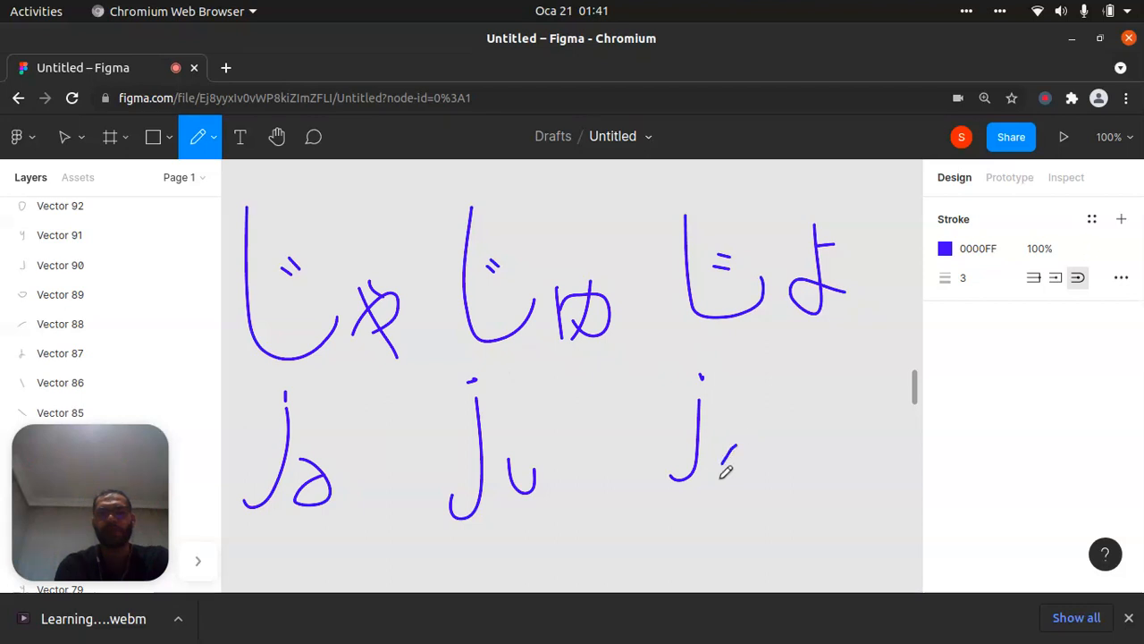
{"action": "left_click_drag", "start_coordinate": [724, 447], "coordinate": [742, 483]}
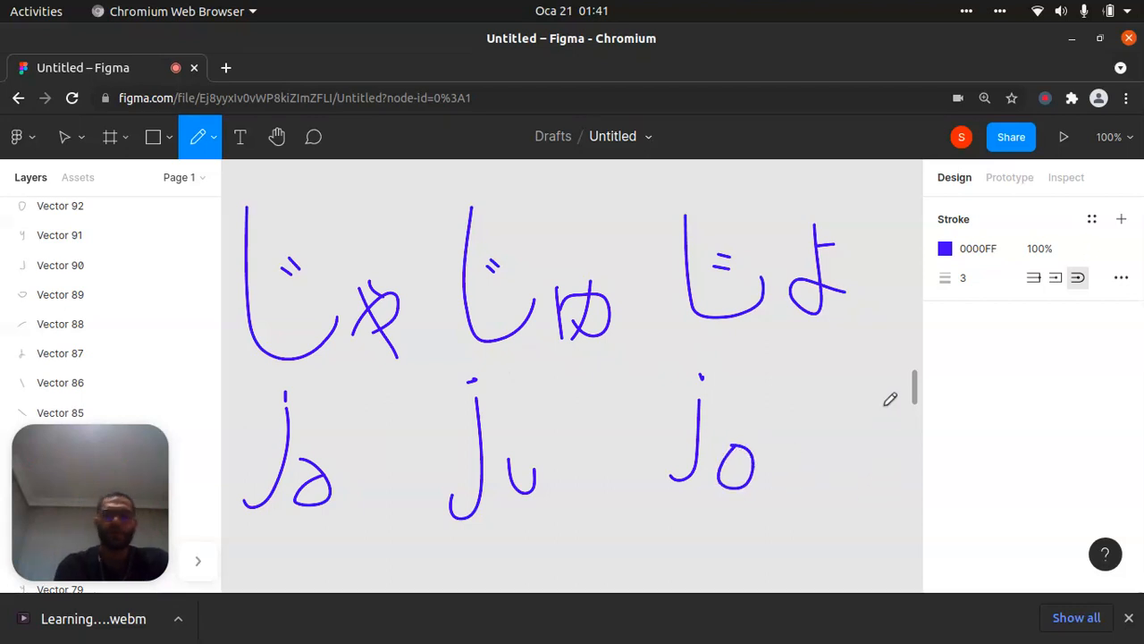
Scroll to a blank canvas area and draw a lone blue し stroke
{"action": "scroll", "scroll_direction": "down", "scroll_amount": 3}
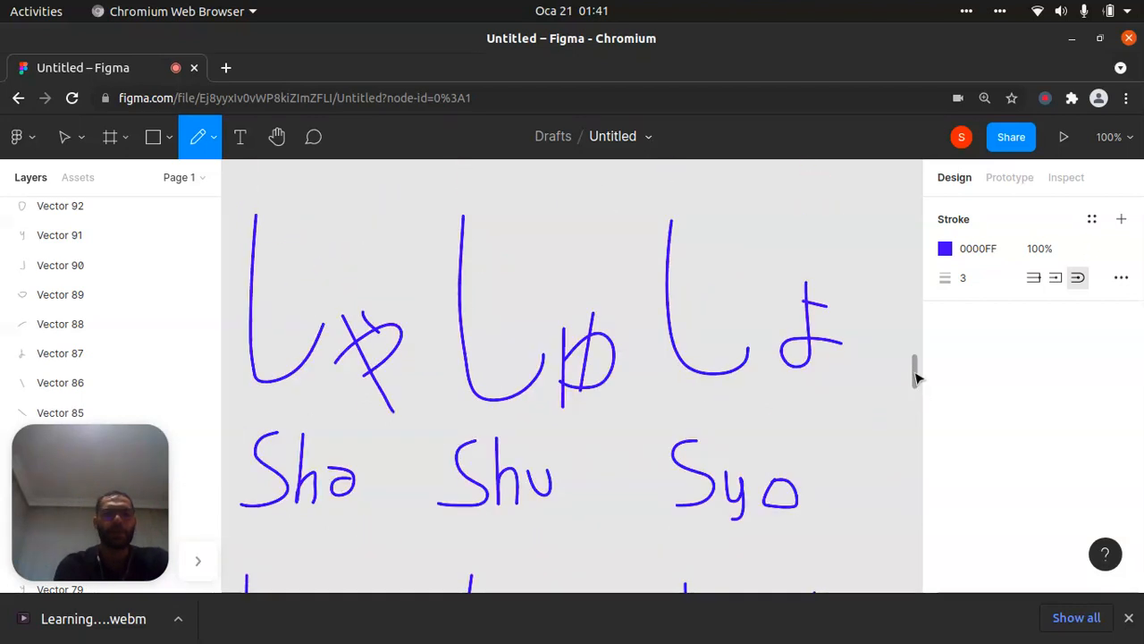
{"action": "scroll", "scroll_direction": "down", "scroll_amount": 3}
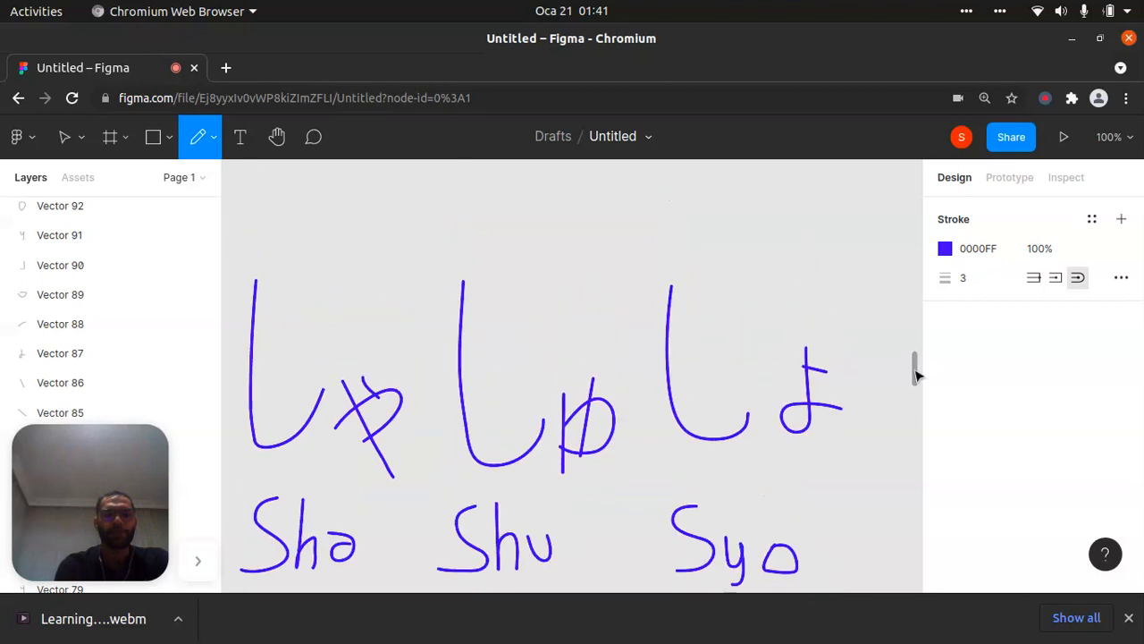
{"action": "scroll", "scroll_direction": "down", "scroll_amount": 3}
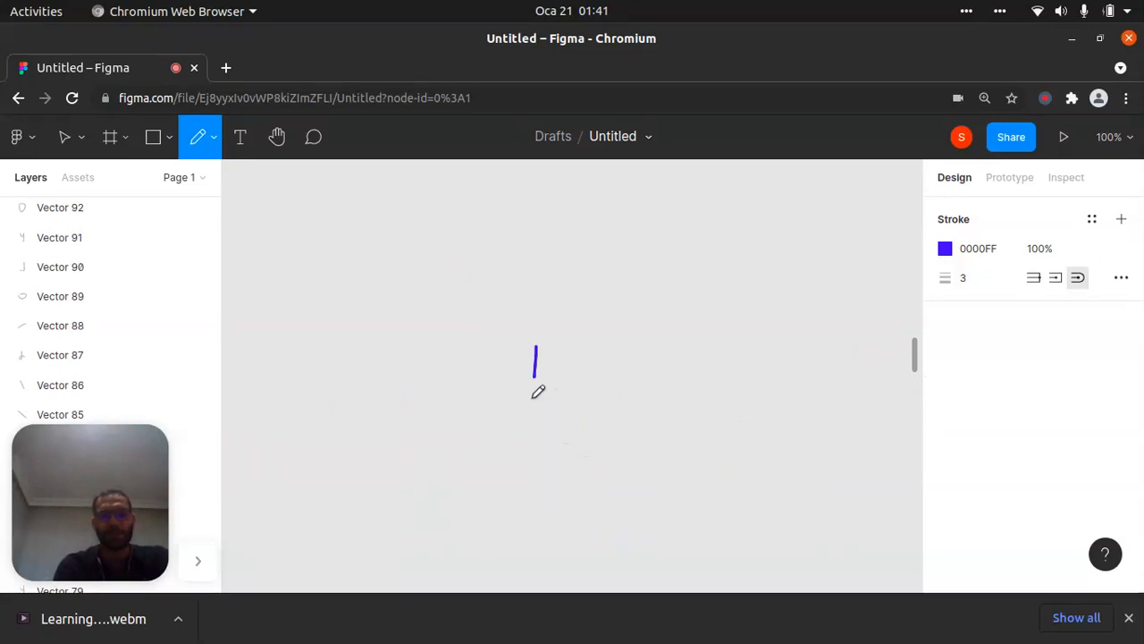
{"action": "left_click_drag", "start_coordinate": [535, 353], "coordinate": [590, 438]}
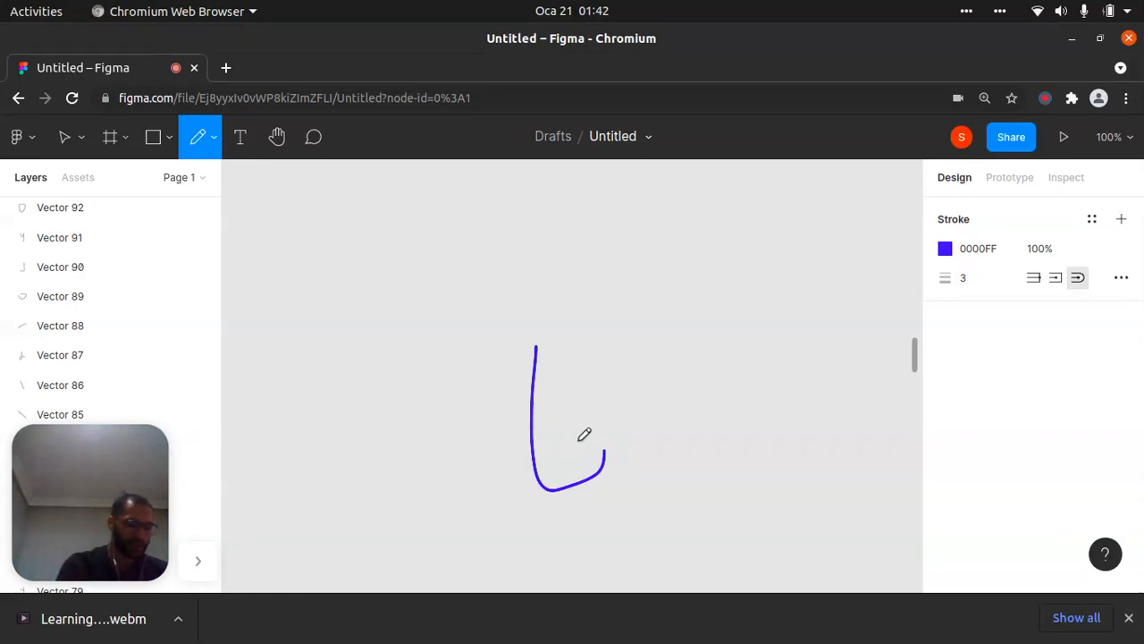
{"action": "mouse_move", "coordinate": [587, 430]}
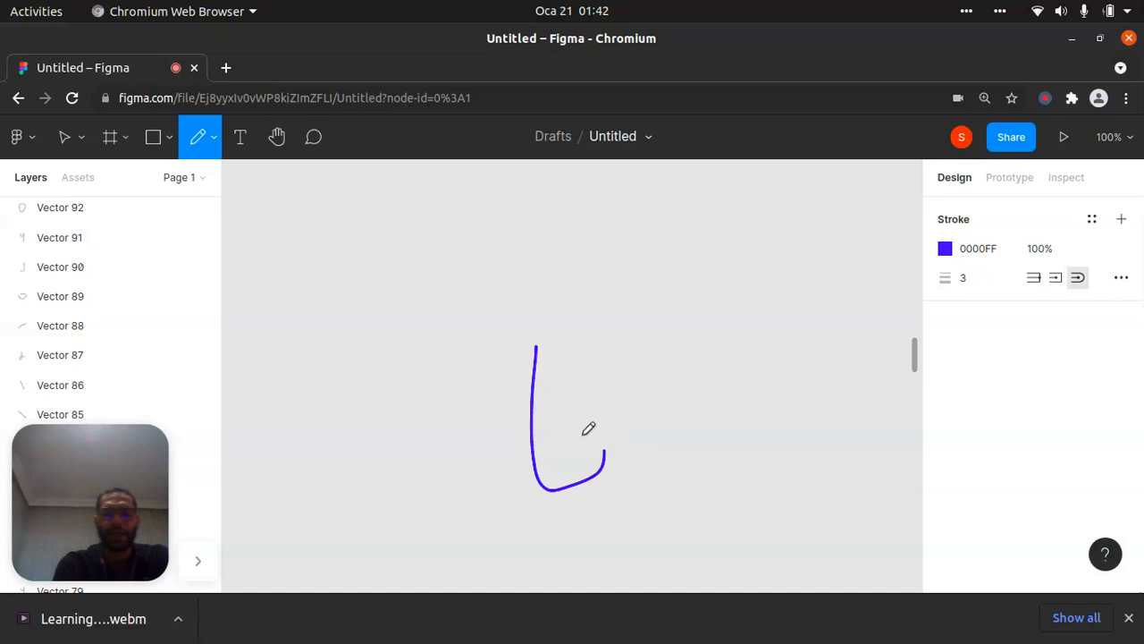
{"action": "mouse_move", "coordinate": [913, 355]}
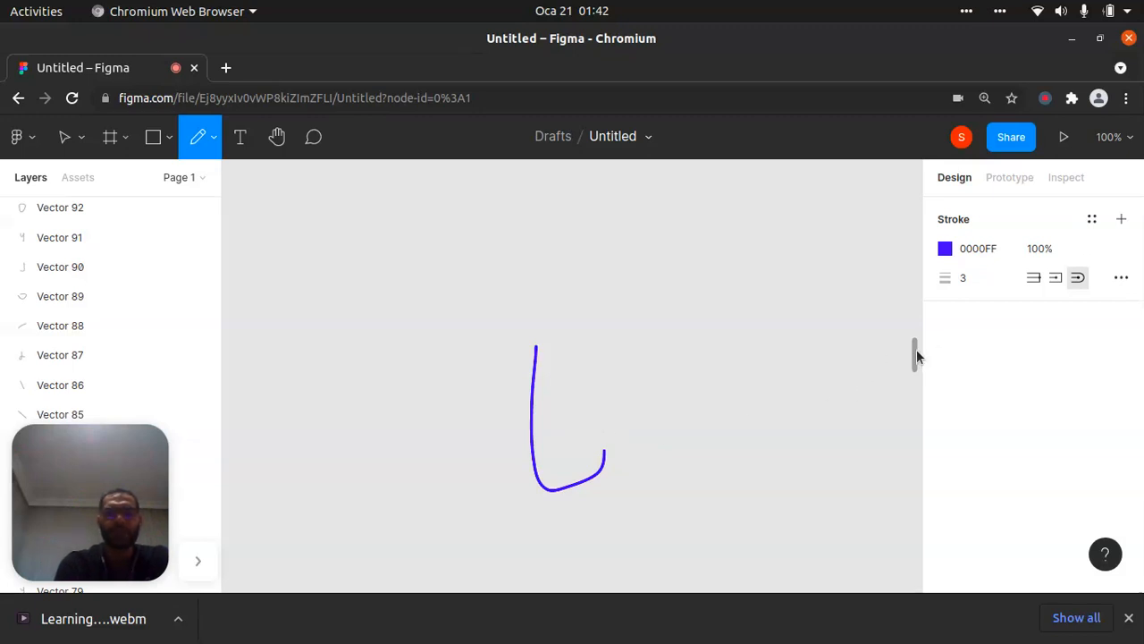
Scroll down to review the whole しゃしゅしょ / じゃじゅじょ chart with labels
{"action": "scroll", "scroll_direction": "down", "scroll_amount": 3}
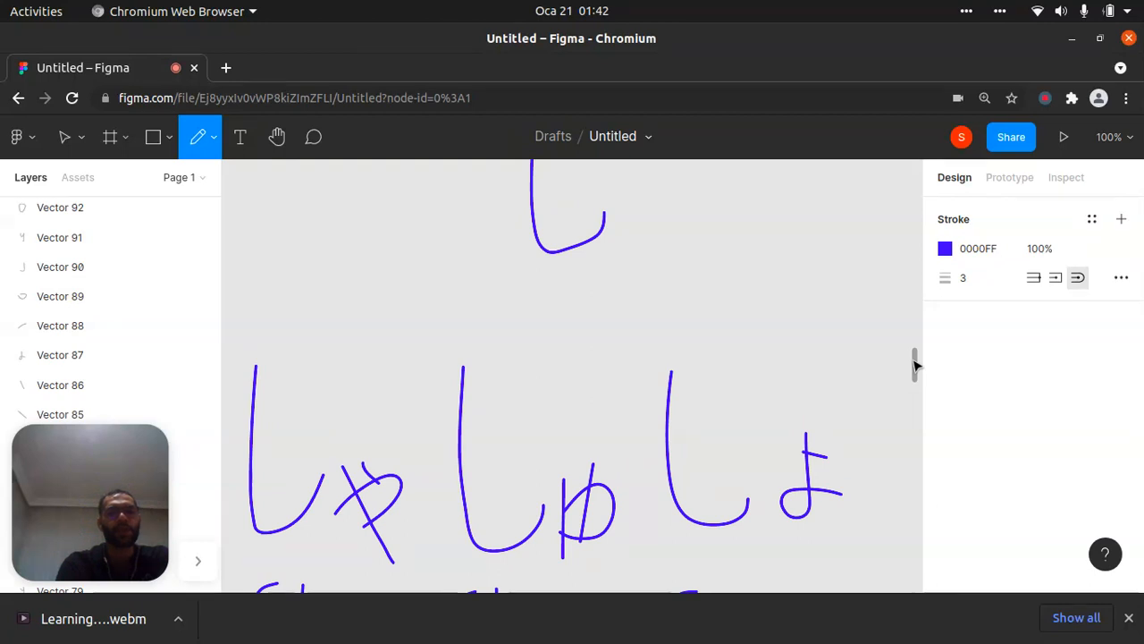
{"action": "scroll", "scroll_direction": "down", "scroll_amount": 3}
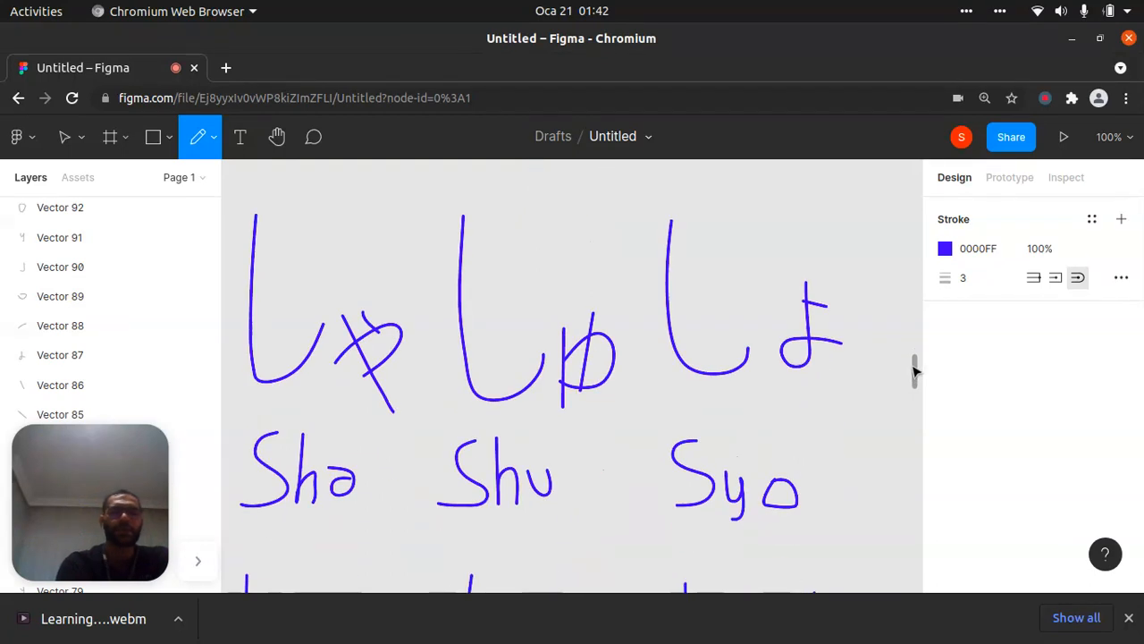
{"action": "scroll", "scroll_direction": "down", "scroll_amount": 3}
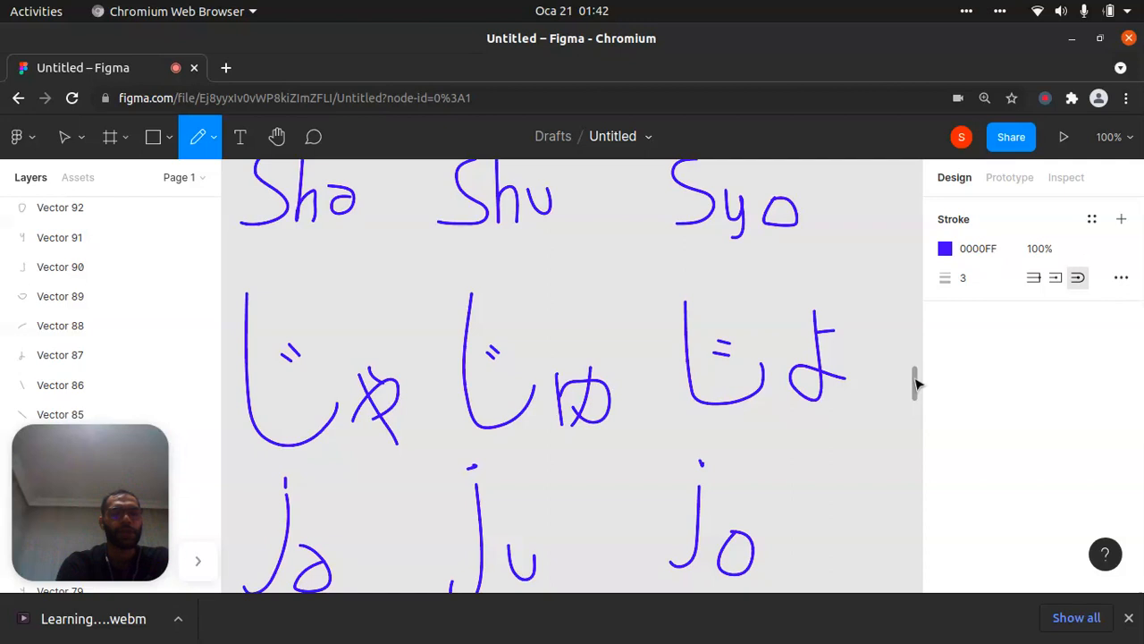
{"action": "scroll", "scroll_direction": "down", "scroll_amount": 3}
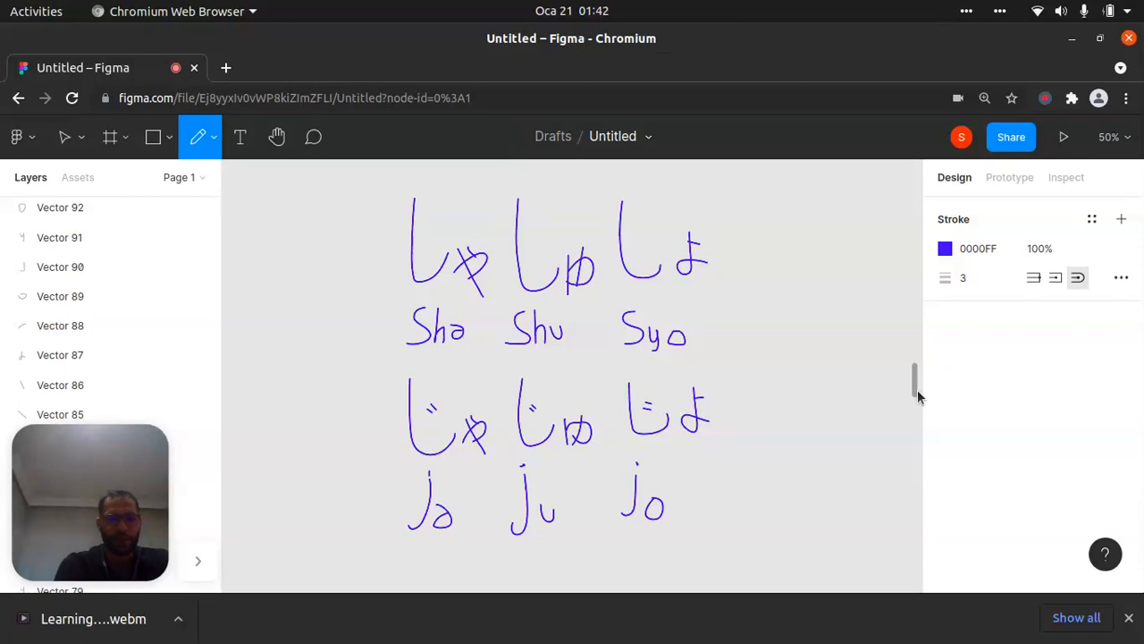
{"action": "scroll", "scroll_direction": "down", "scroll_amount": 3}
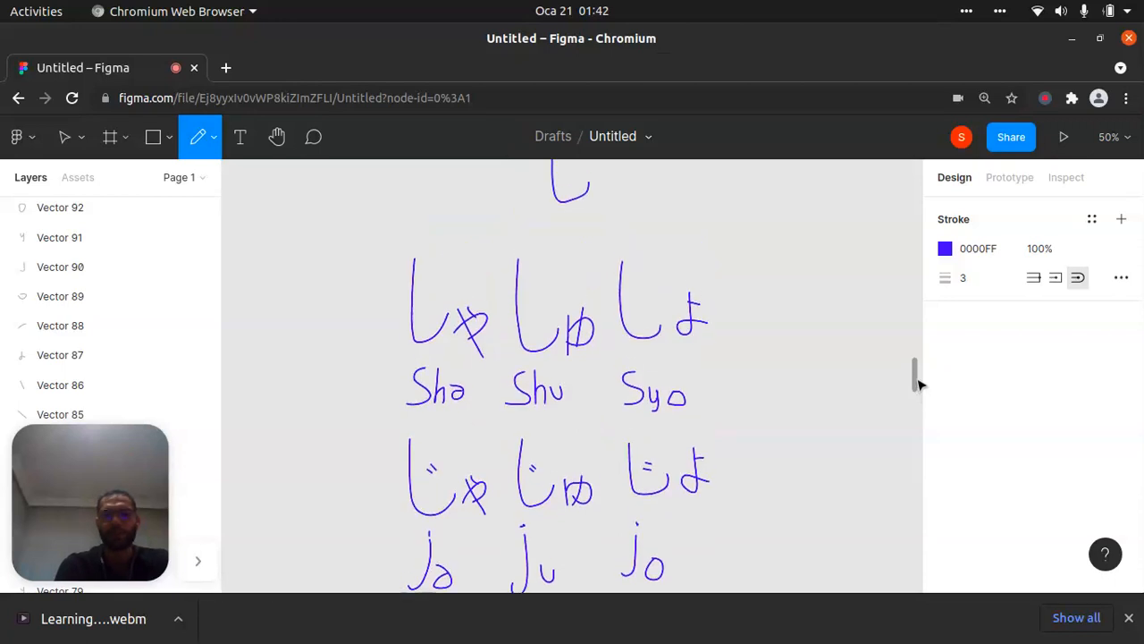
{"action": "scroll", "scroll_direction": "down", "scroll_amount": 3}
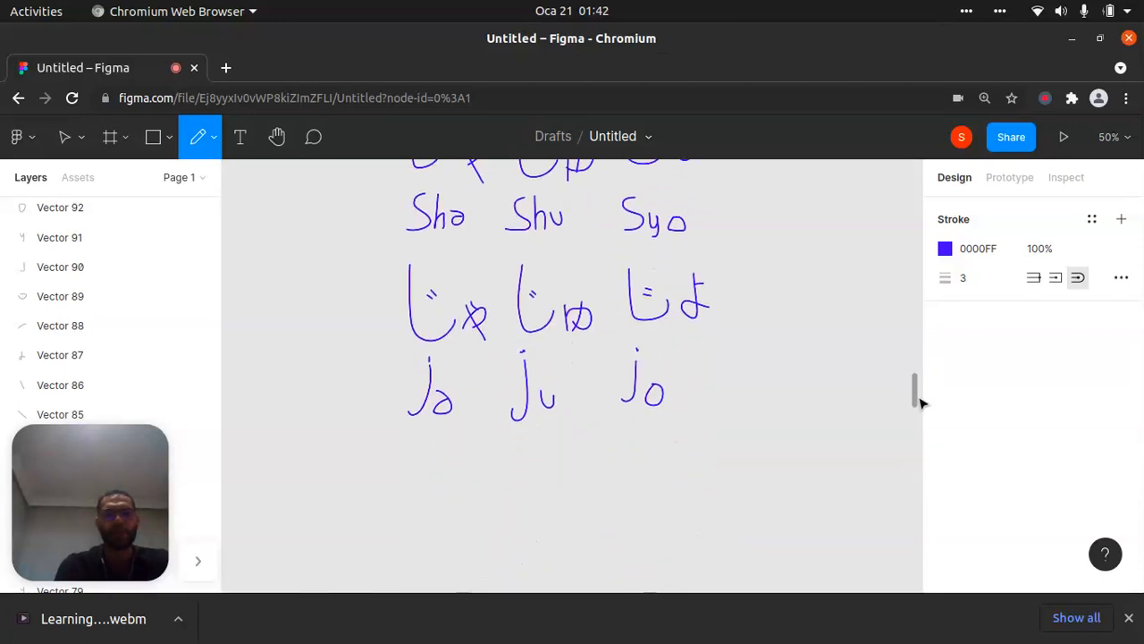
{"action": "scroll", "scroll_direction": "down", "scroll_amount": 3}
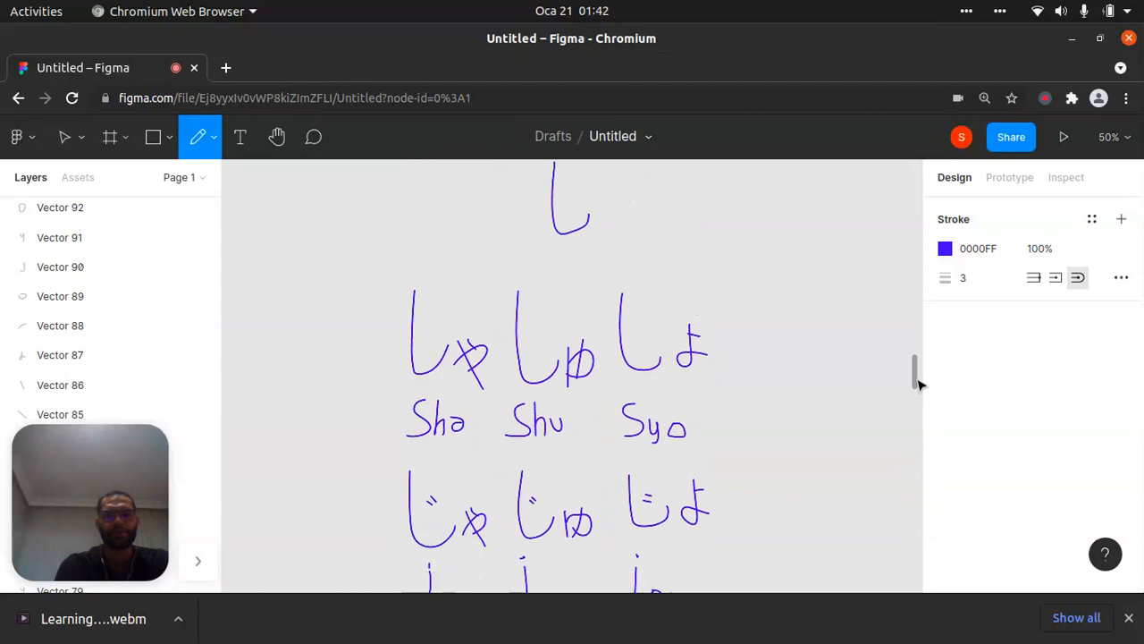